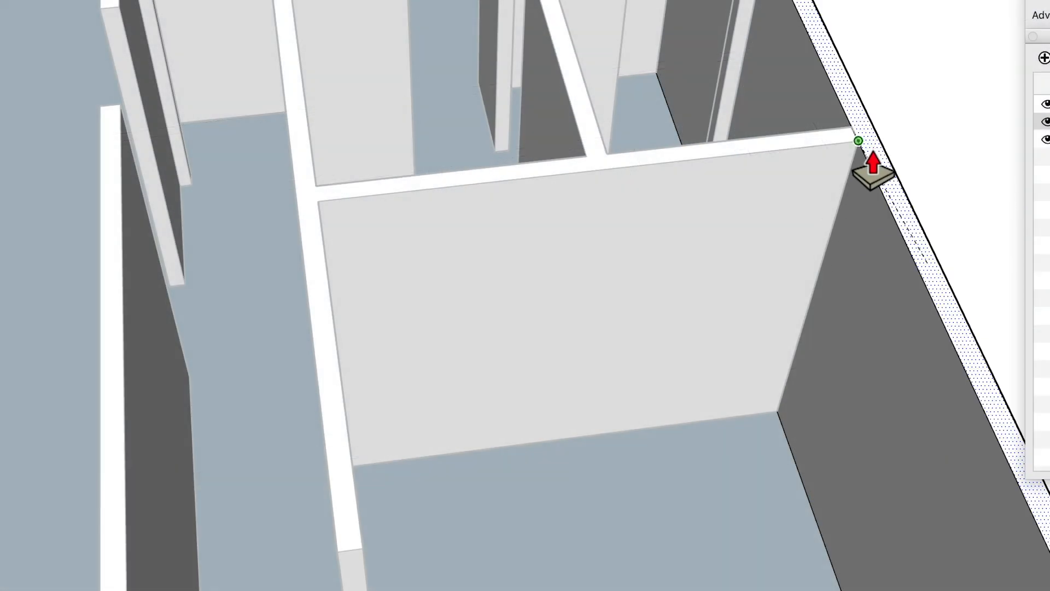
Pick the Plan View template in inches from the template choices.
click(599, 21)
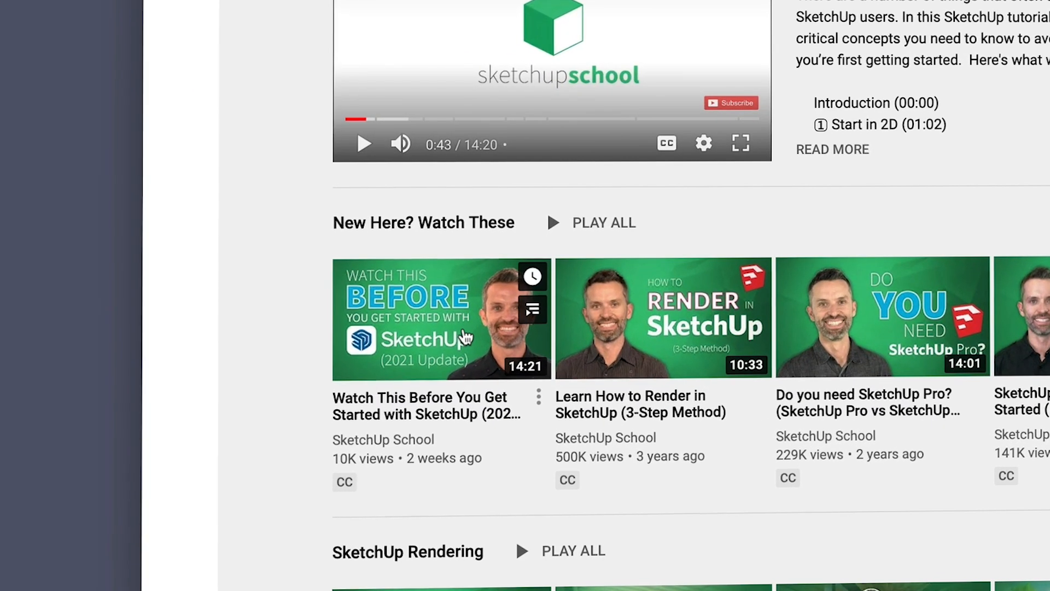
click(441, 318)
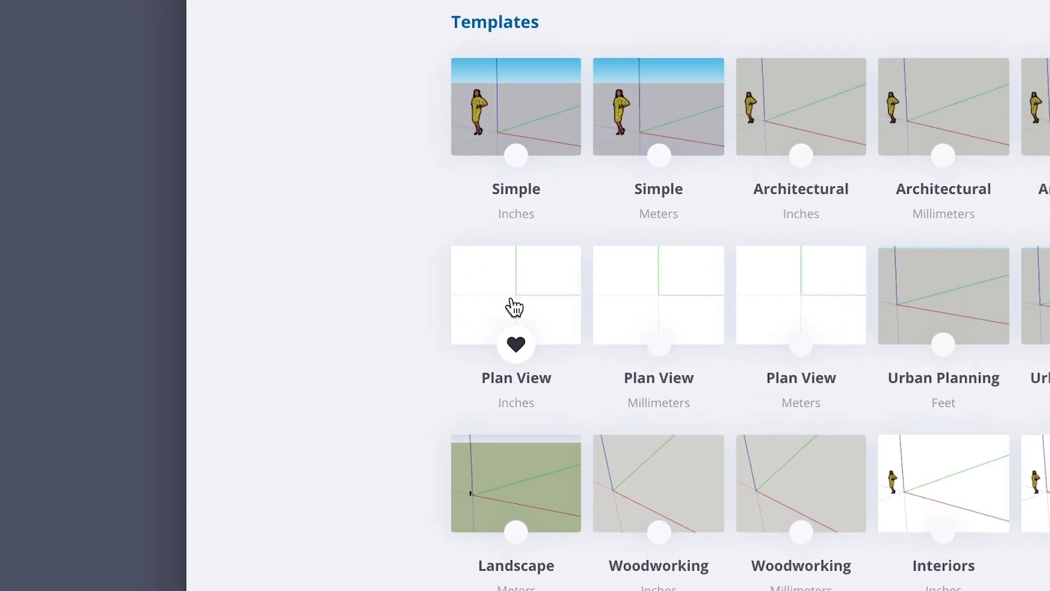
click(516, 295)
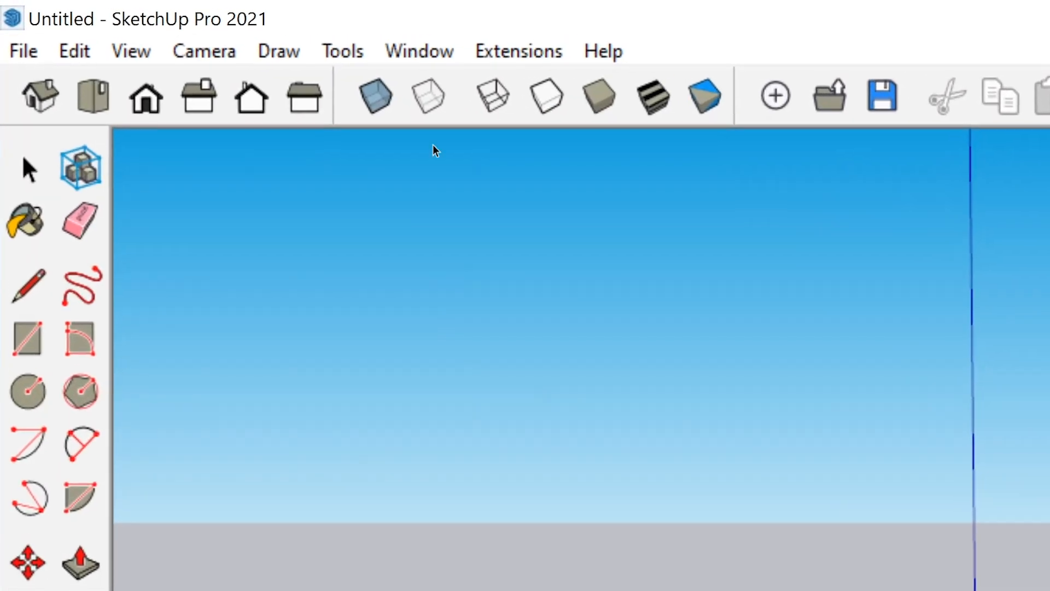
click(431, 51)
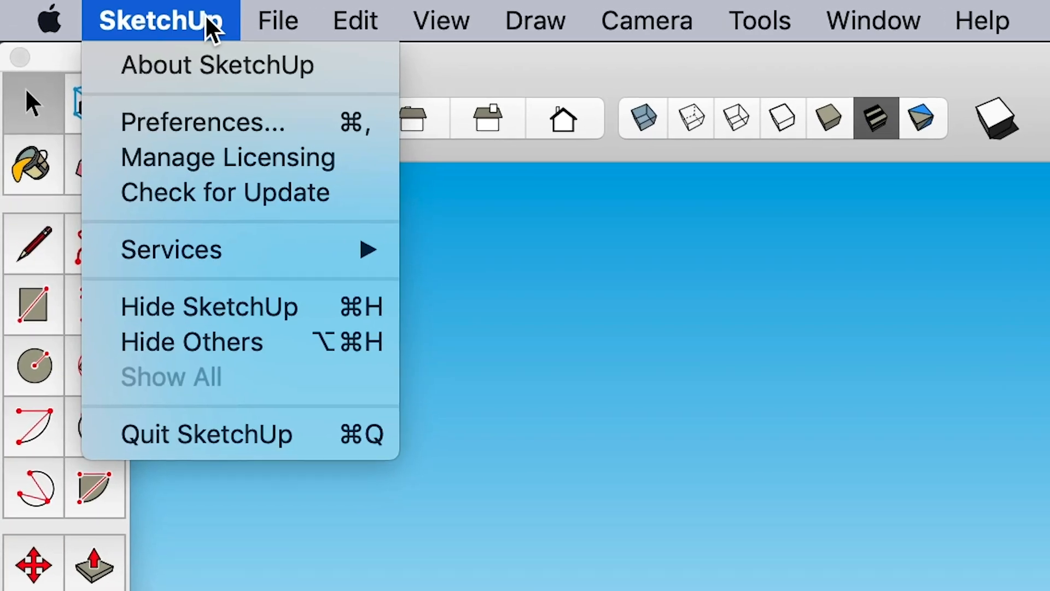
Make Plan View (Inches) the default template in Preferences, then start a new model.
click(204, 122)
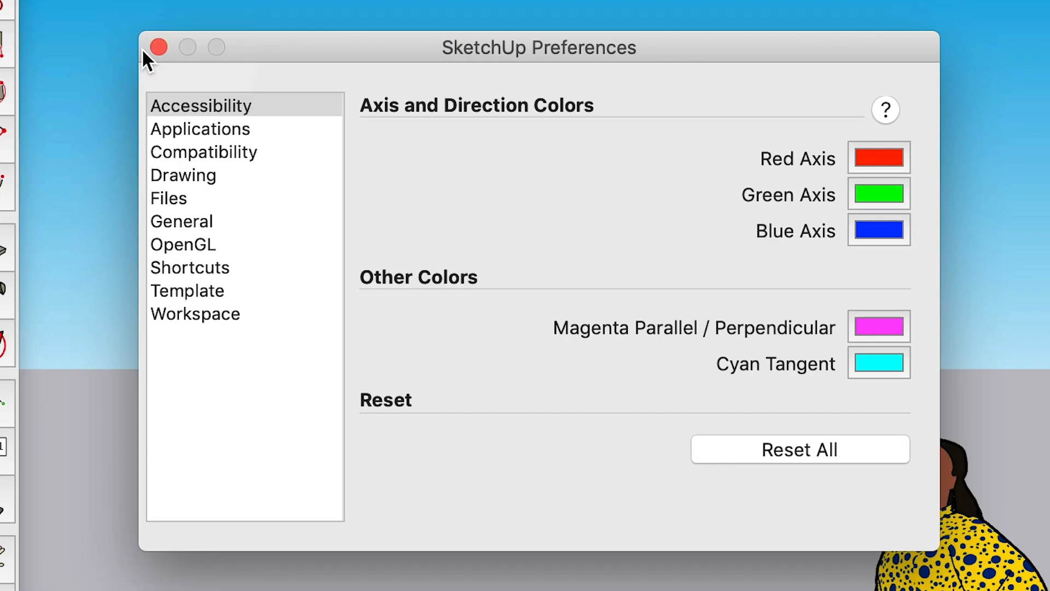
click(187, 290)
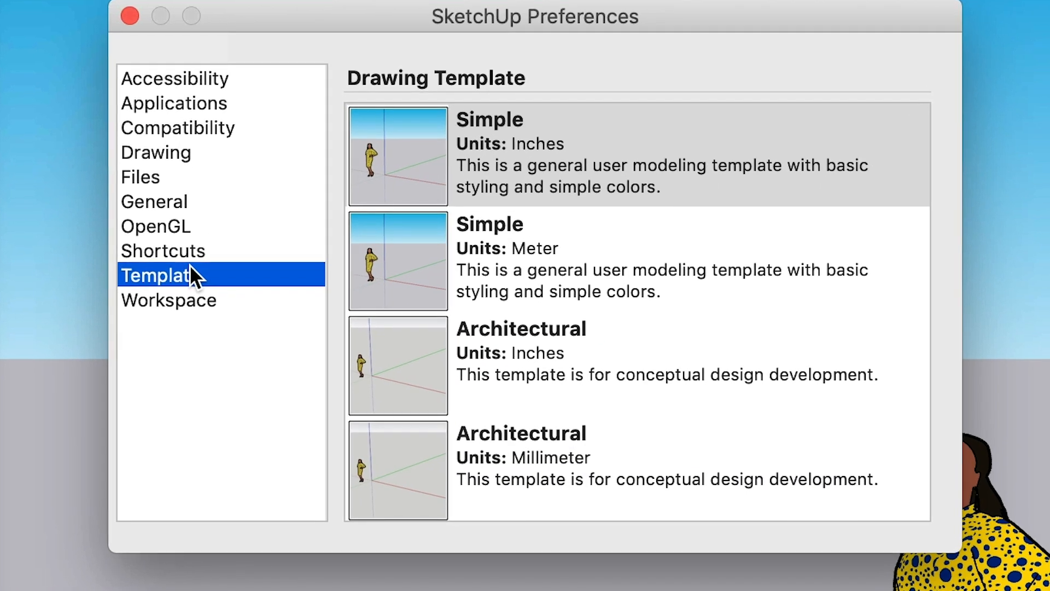
scroll(down, 3)
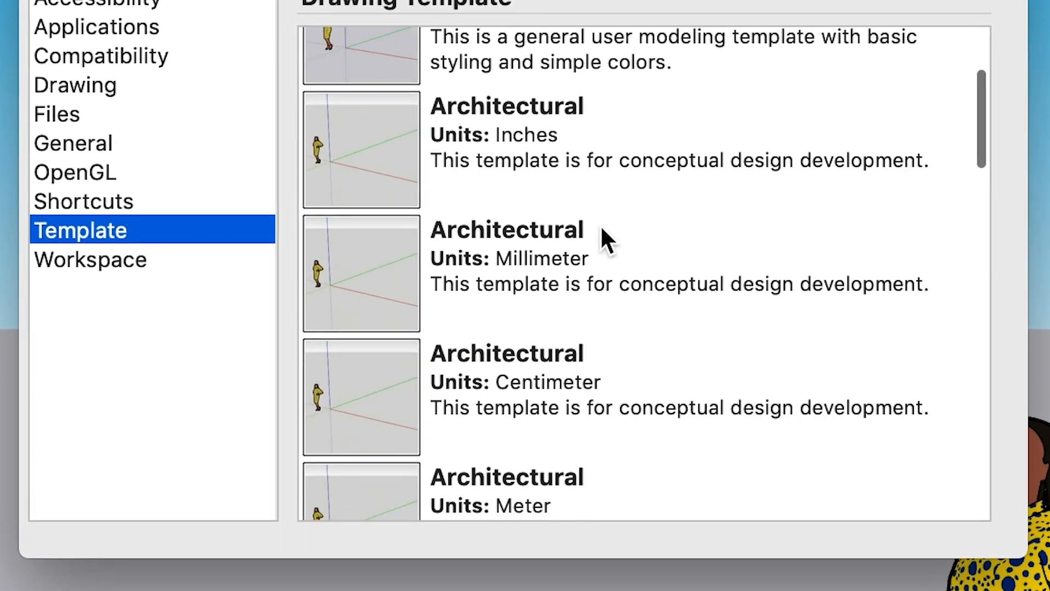
scroll(down, 3)
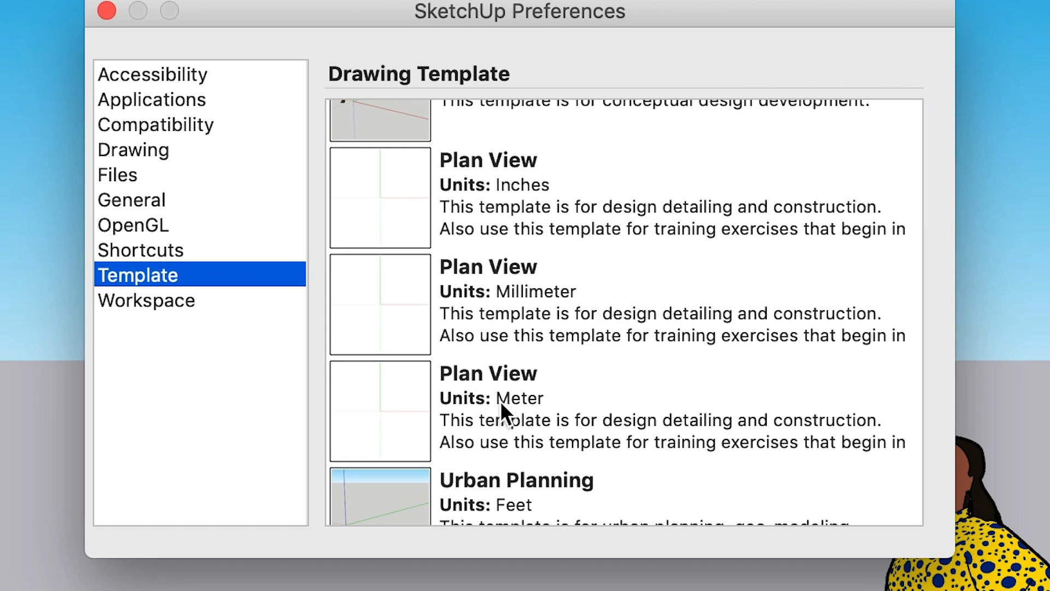
click(602, 211)
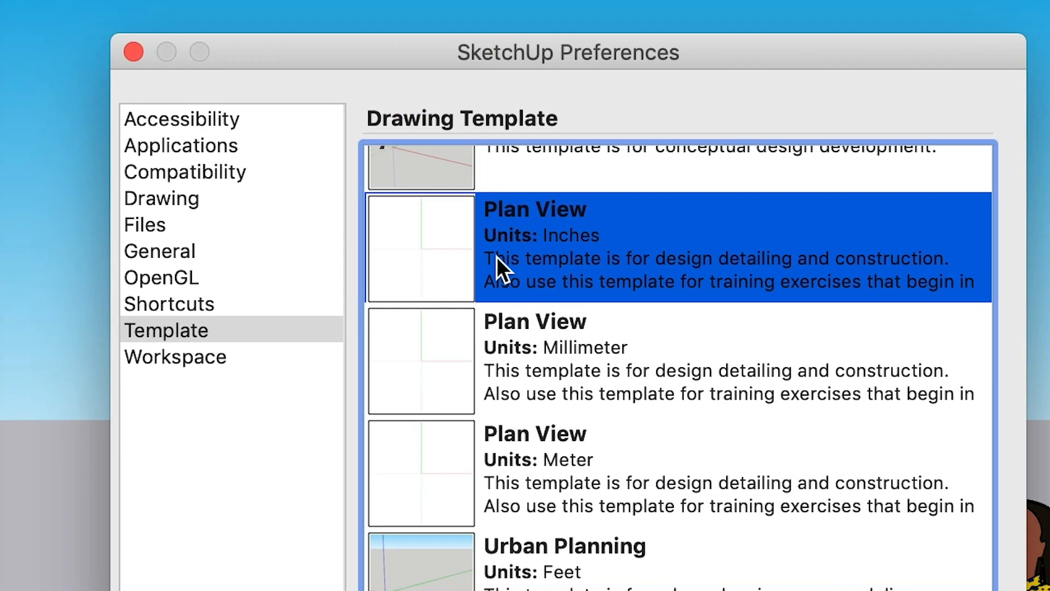
click(248, 18)
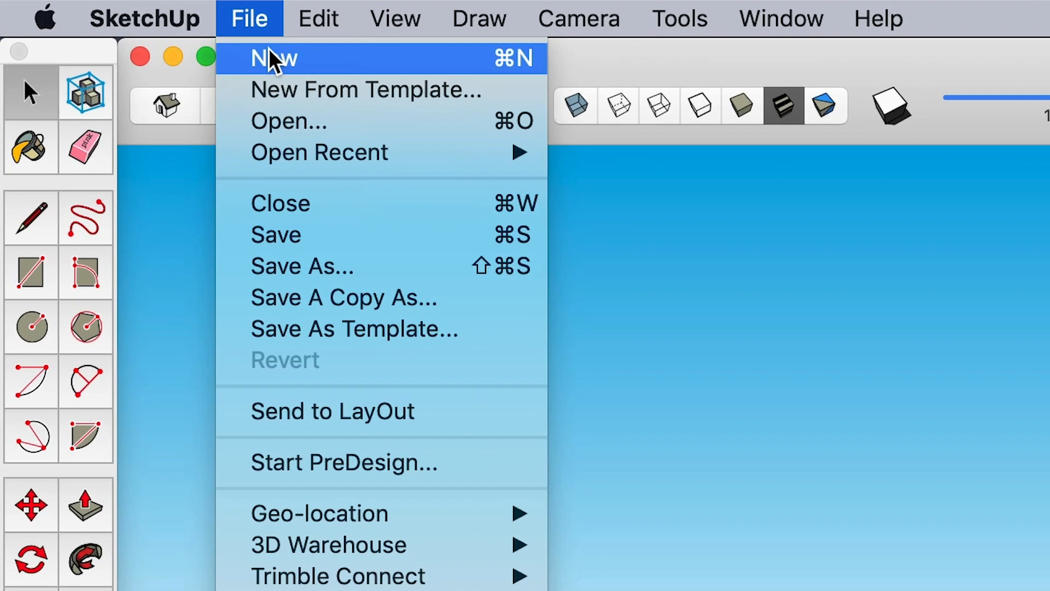
click(272, 59)
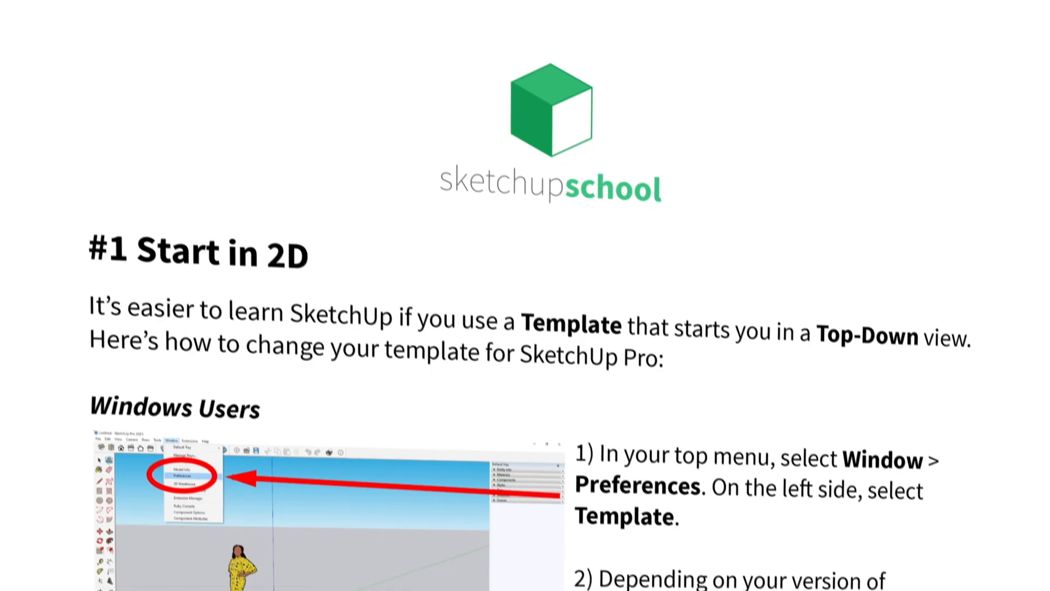
scroll(down, 3)
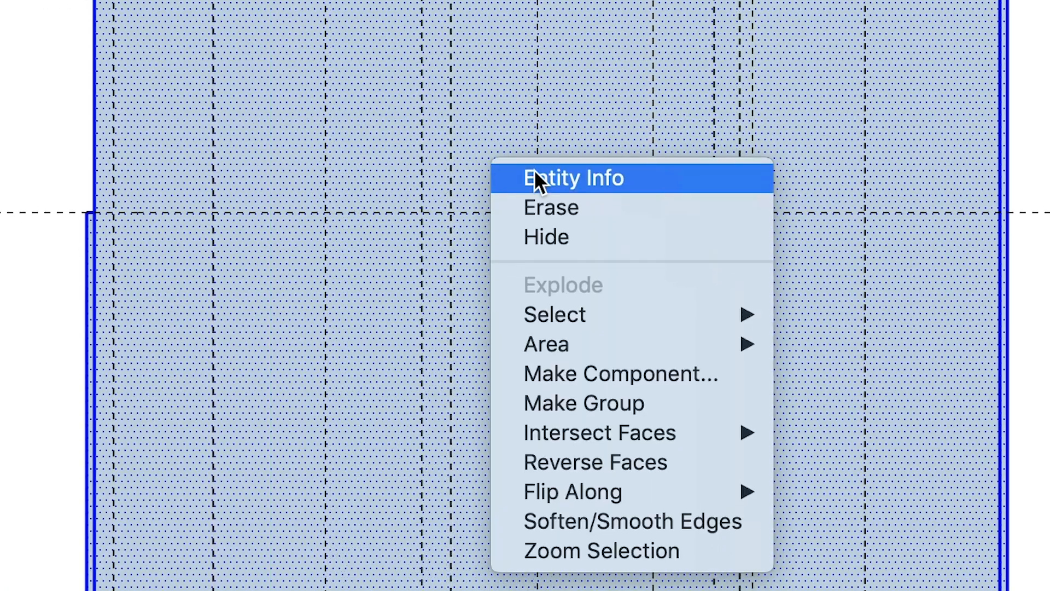
Show the floor group's Entity Info and confirm the new 'Floor & Exterior Walls' tag.
click(573, 177)
text(Floor & Exterior Wa)
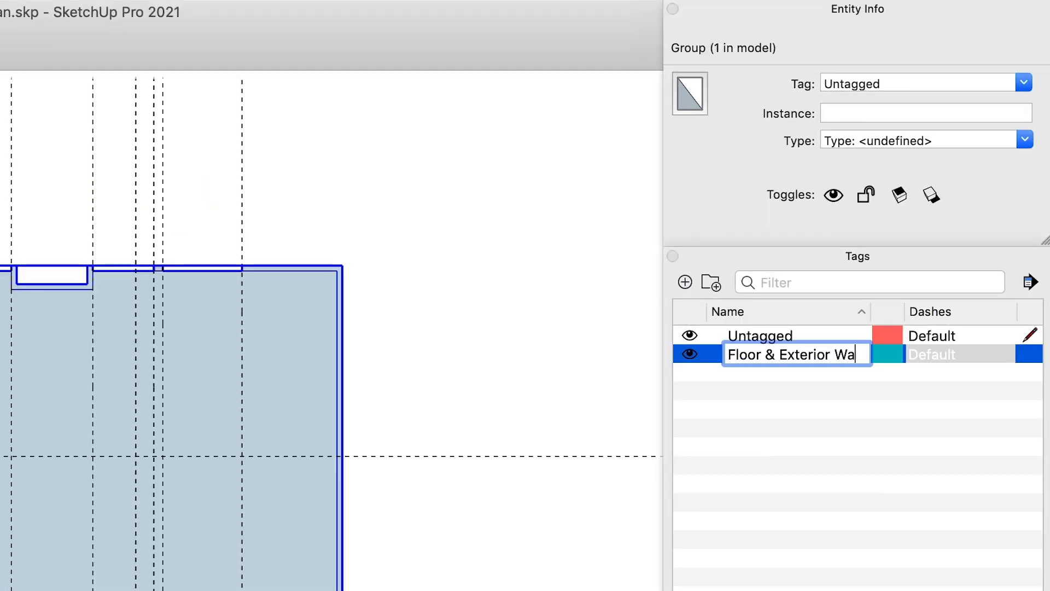
key(Return)
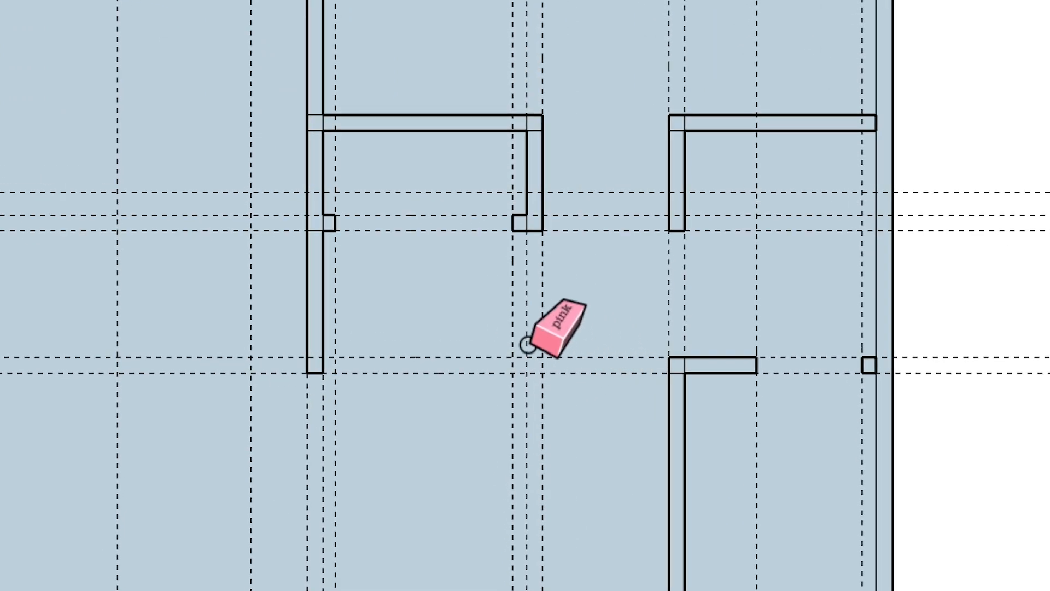
Erase a stray line from the floor plan's wall layout.
click(206, 11)
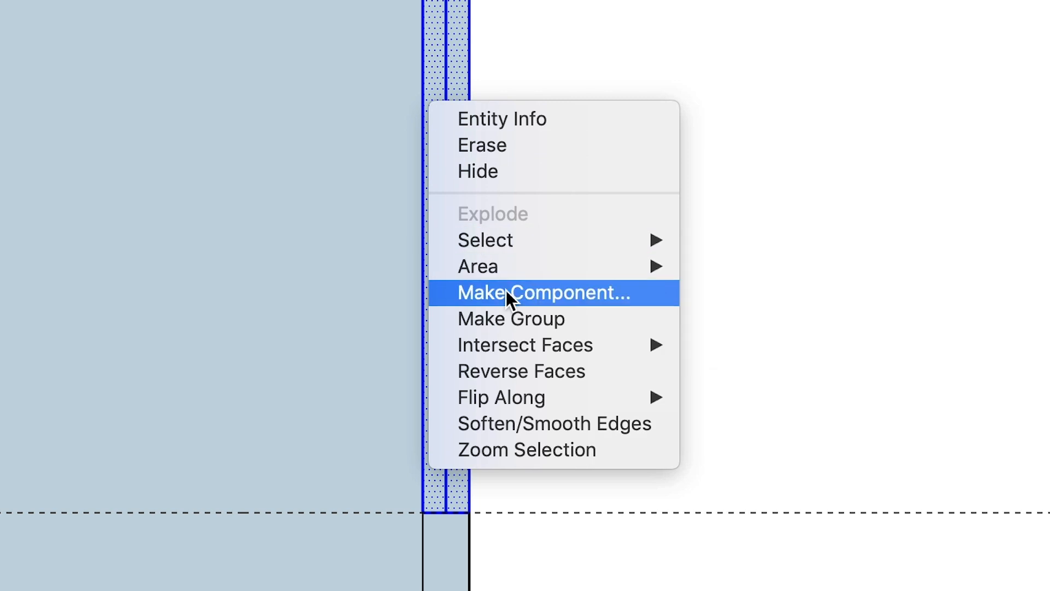
Choose Make Component for the thin window piece in the outer wall.
click(543, 293)
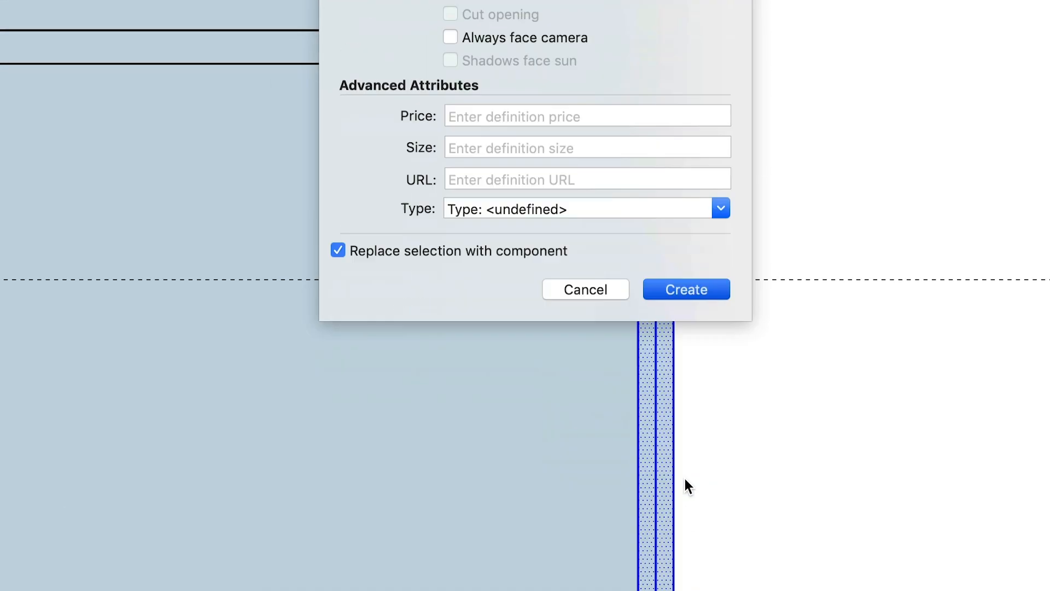
Create the window component and place copies along the right exterior wall.
click(685, 289)
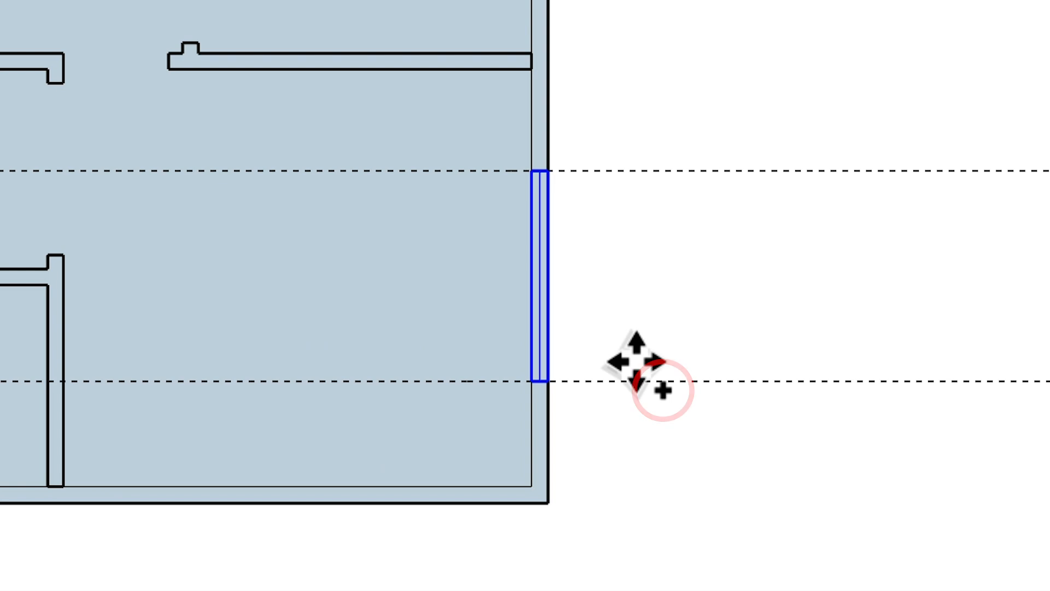
mouse_move(589, 402)
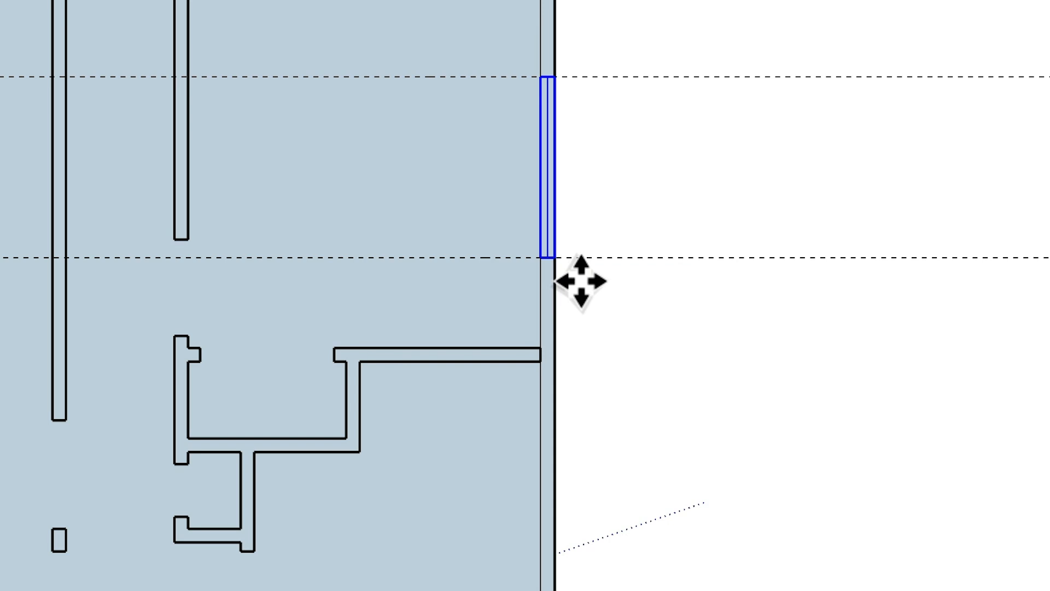
scroll(down, 3)
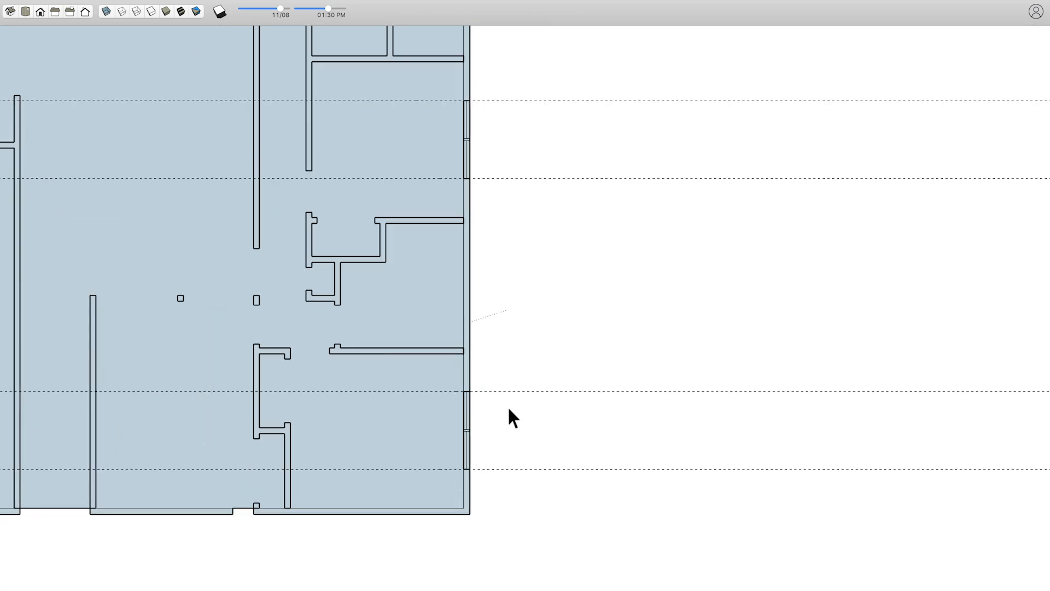
Edit the window component to draw a middle crosspiece, then close the component.
right_click(511, 418)
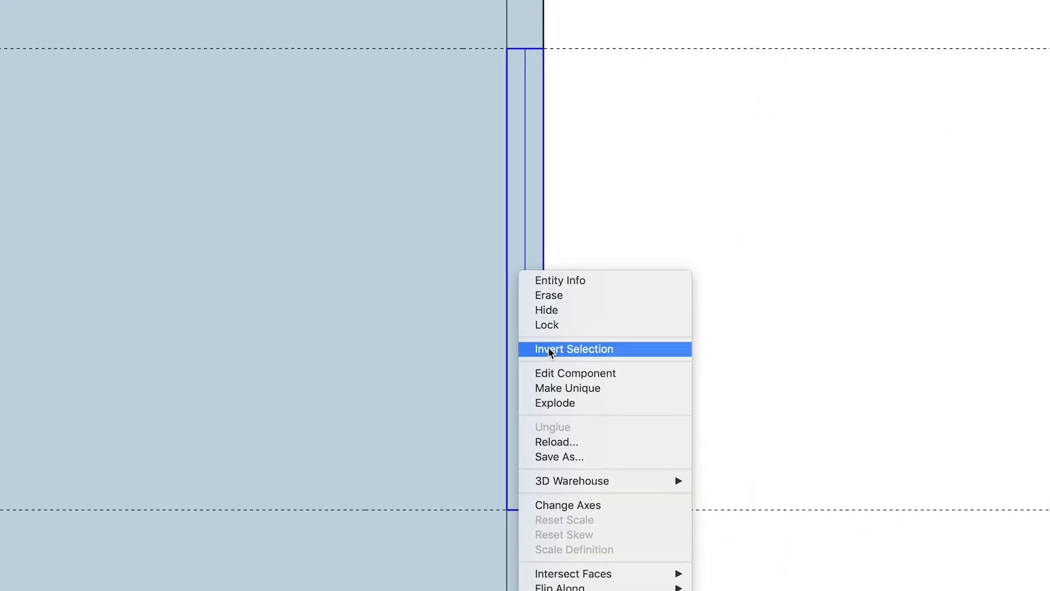
click(574, 349)
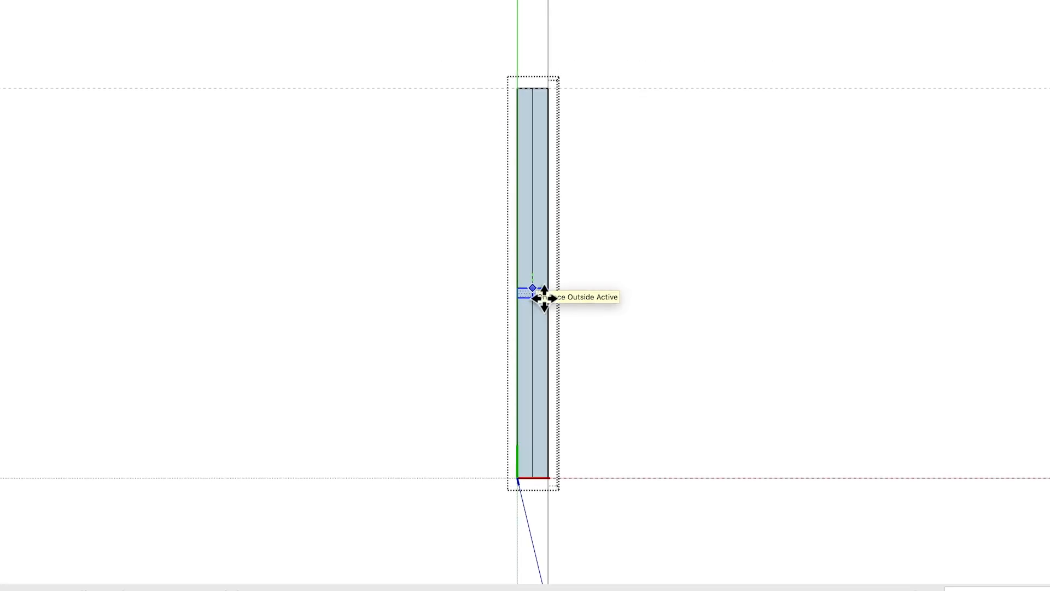
right_click(539, 295)
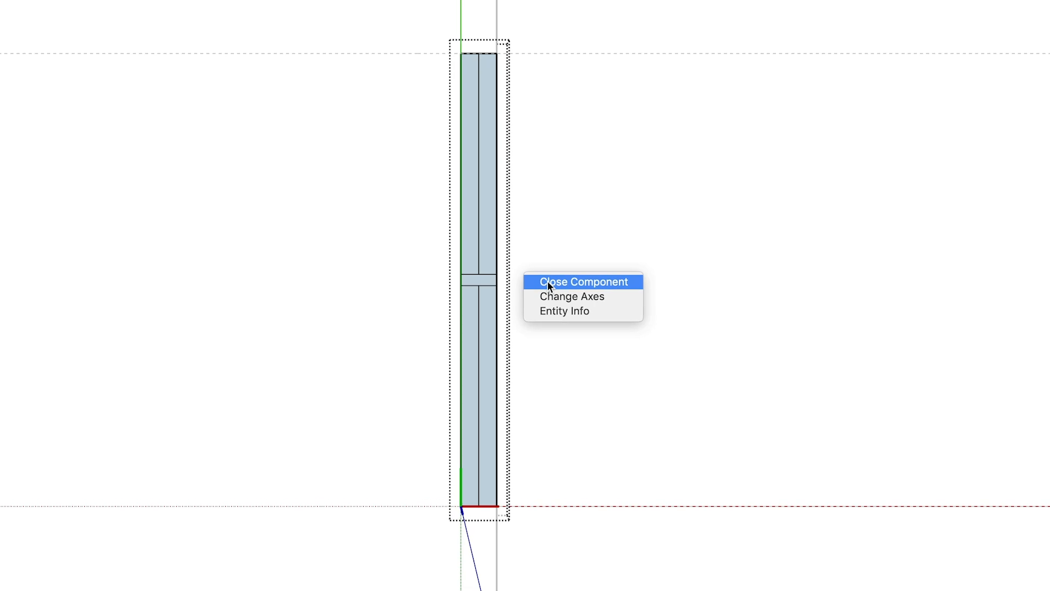
click(582, 281)
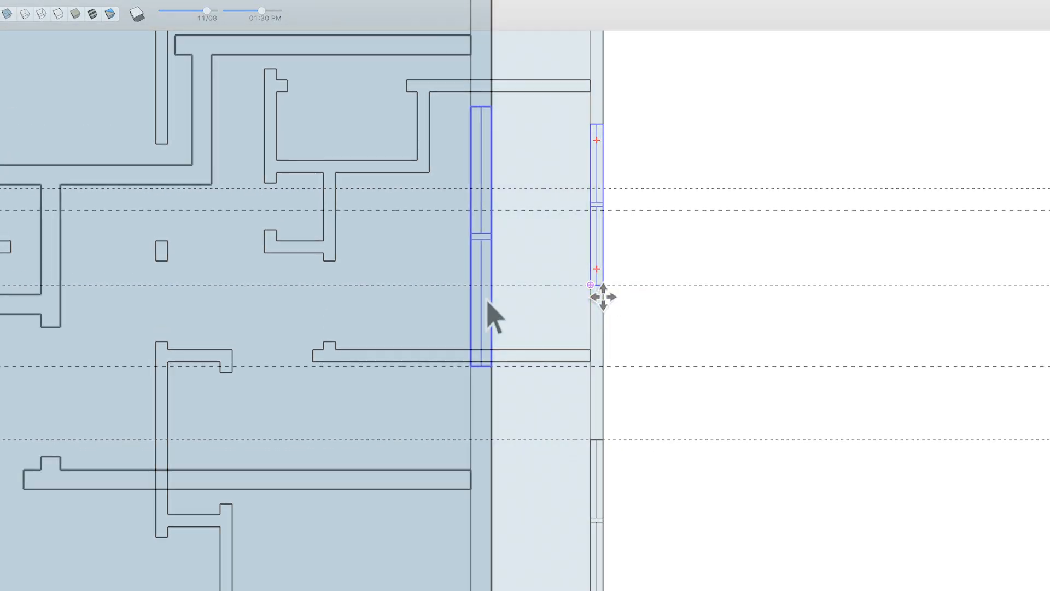
Check the window component's properties in Entity Info from its context menu.
right_click(492, 315)
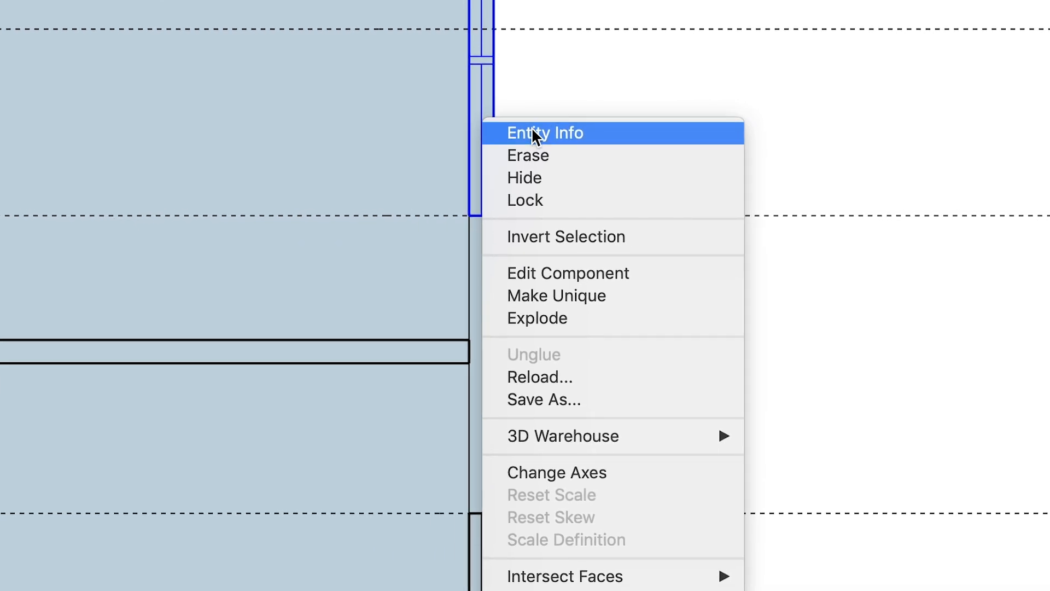
click(545, 132)
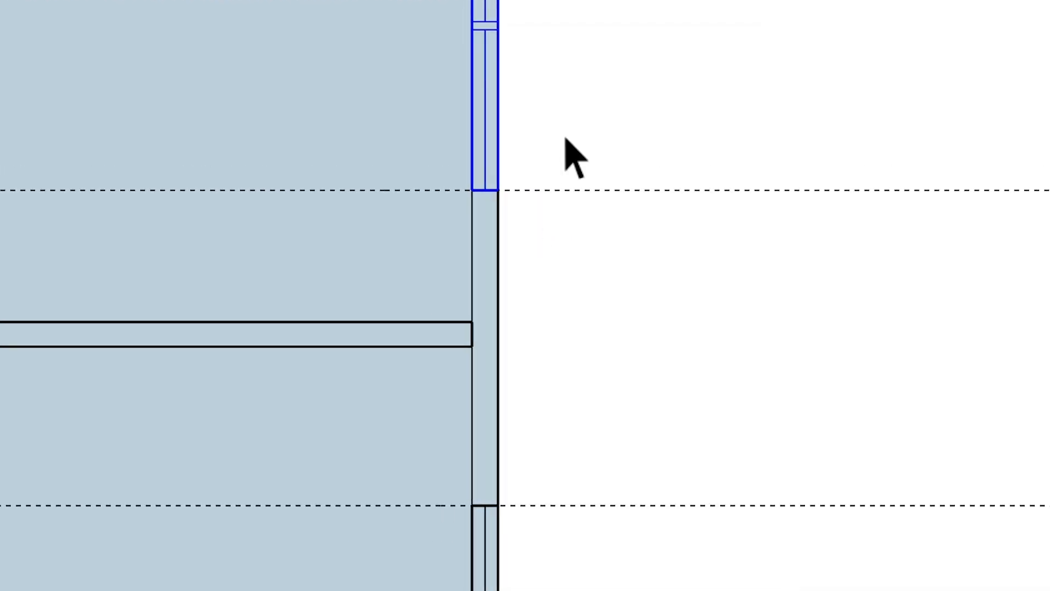
right_click(505, 260)
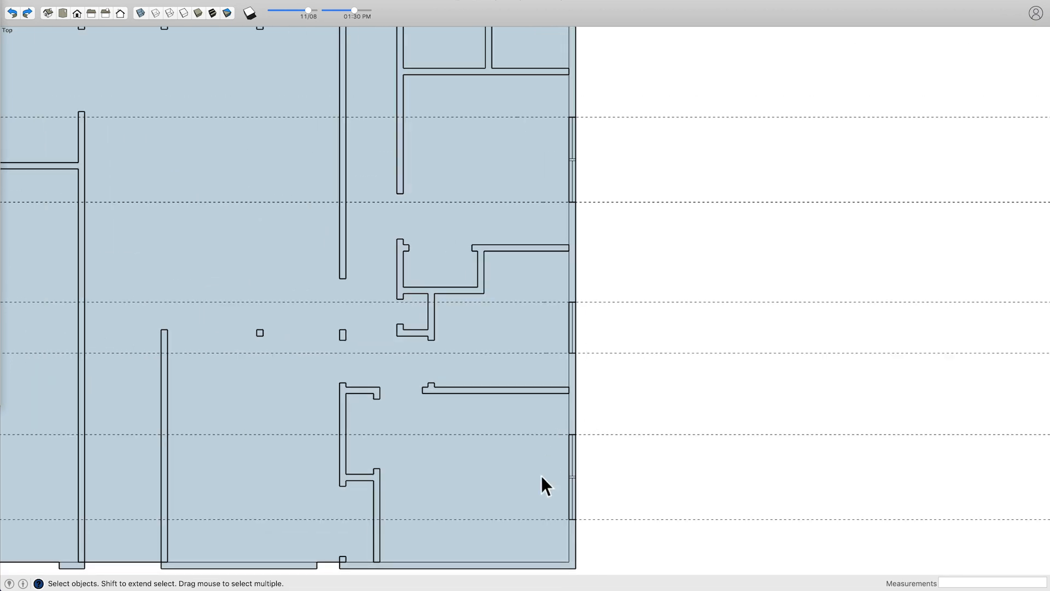
mouse_move(573, 93)
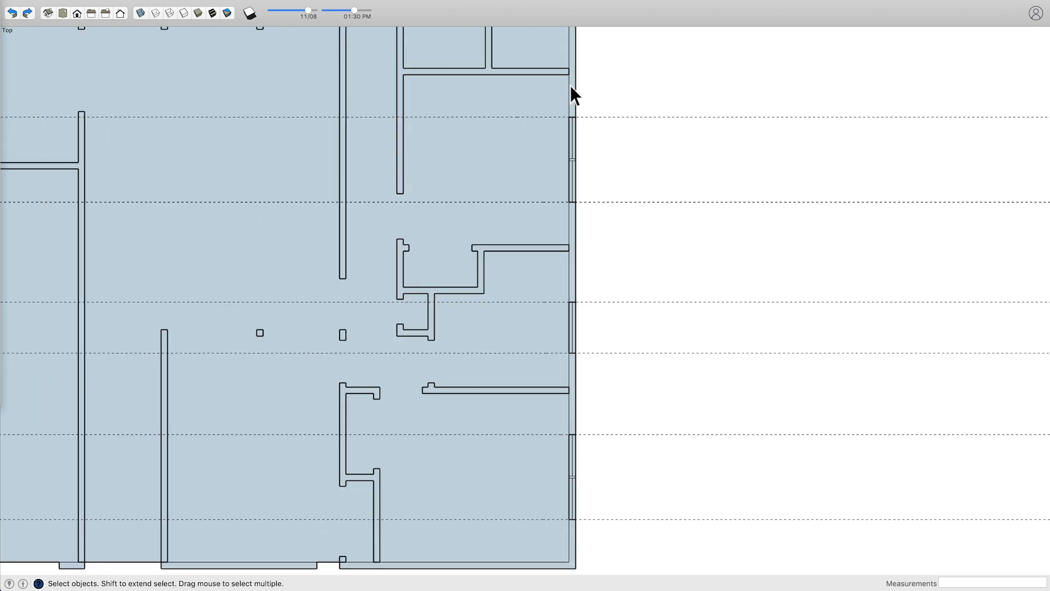
Enter 30 in the Measurements box while placing the door component.
text(30)
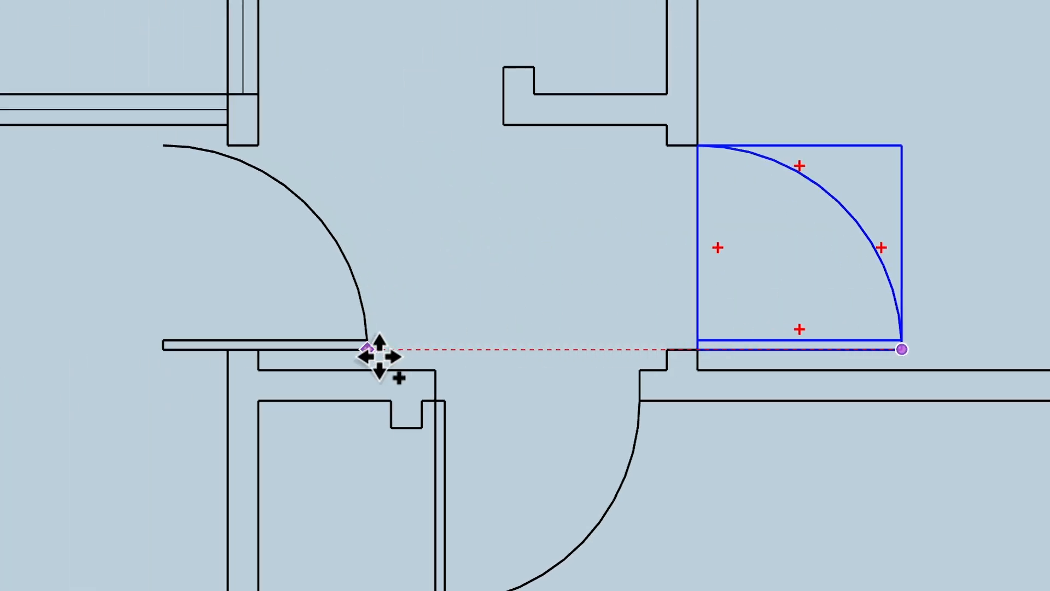
Flip the door component along its red axis to mirror the swing.
right_click(372, 349)
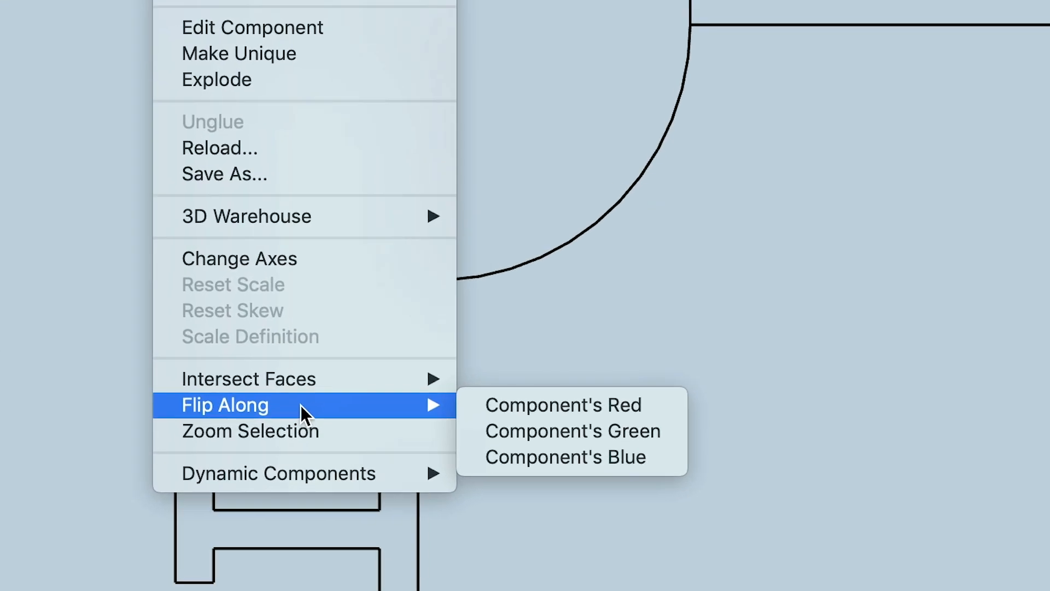
mouse_move(529, 433)
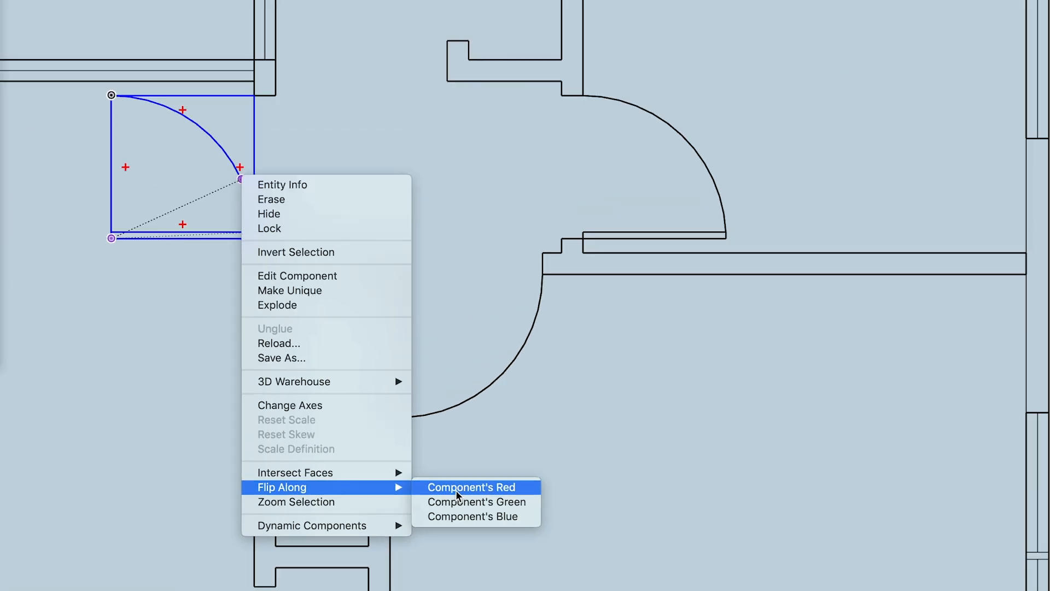
click(471, 487)
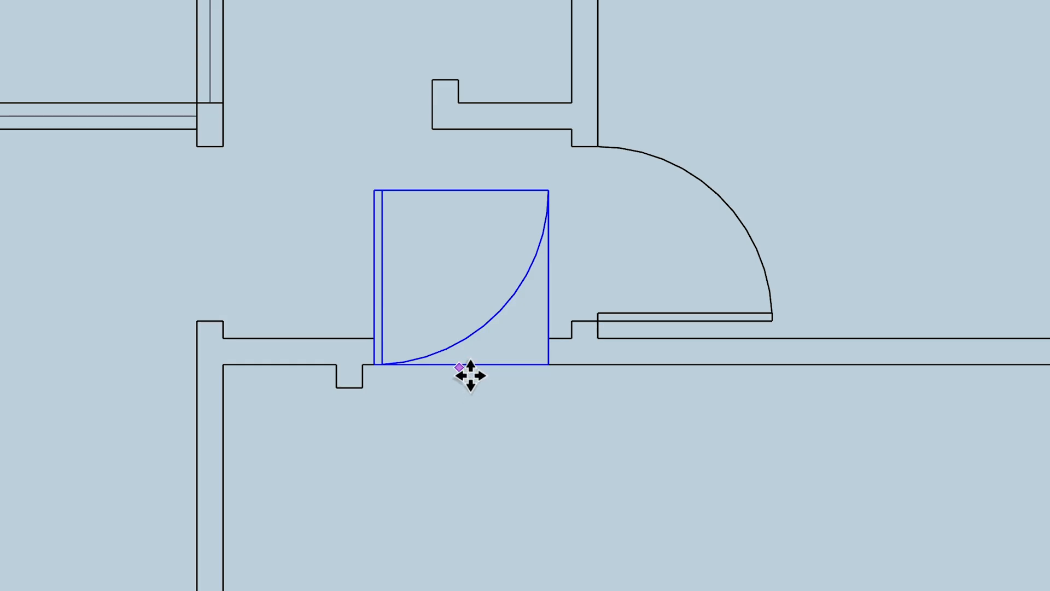
mouse_move(377, 191)
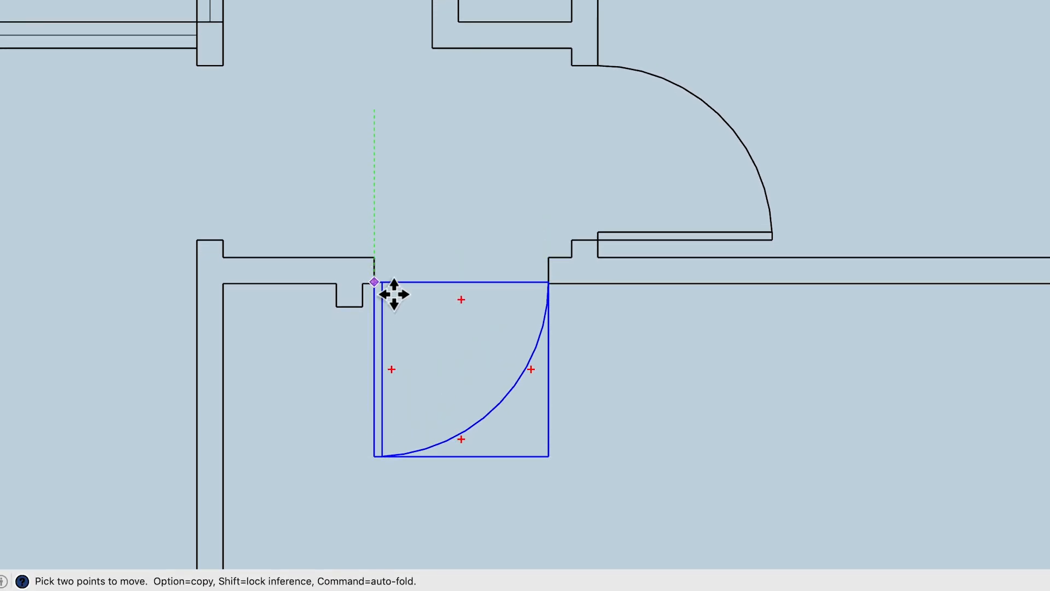
mouse_move(385, 296)
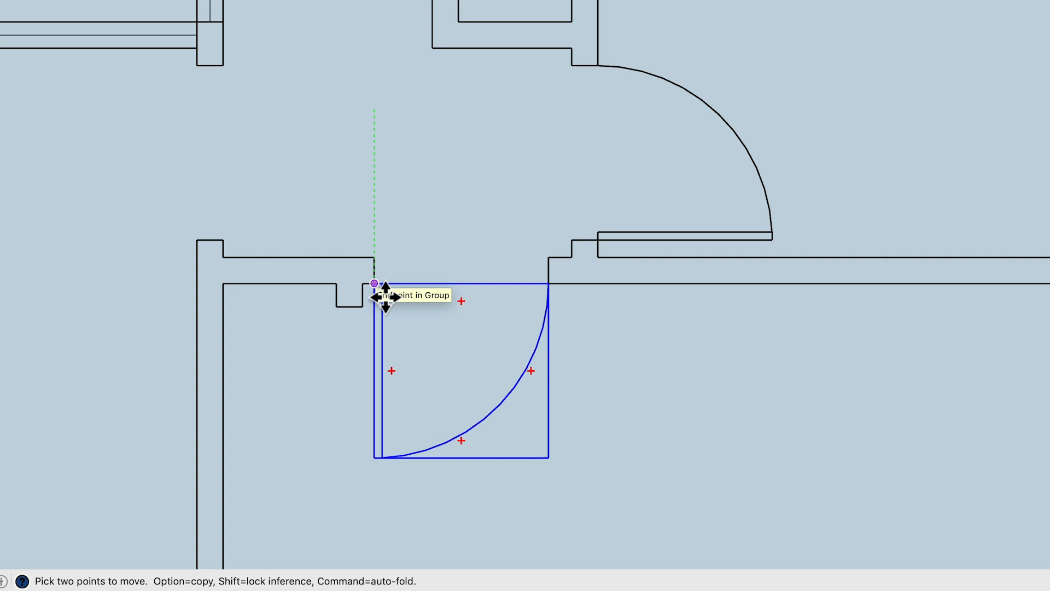
mouse_move(383, 301)
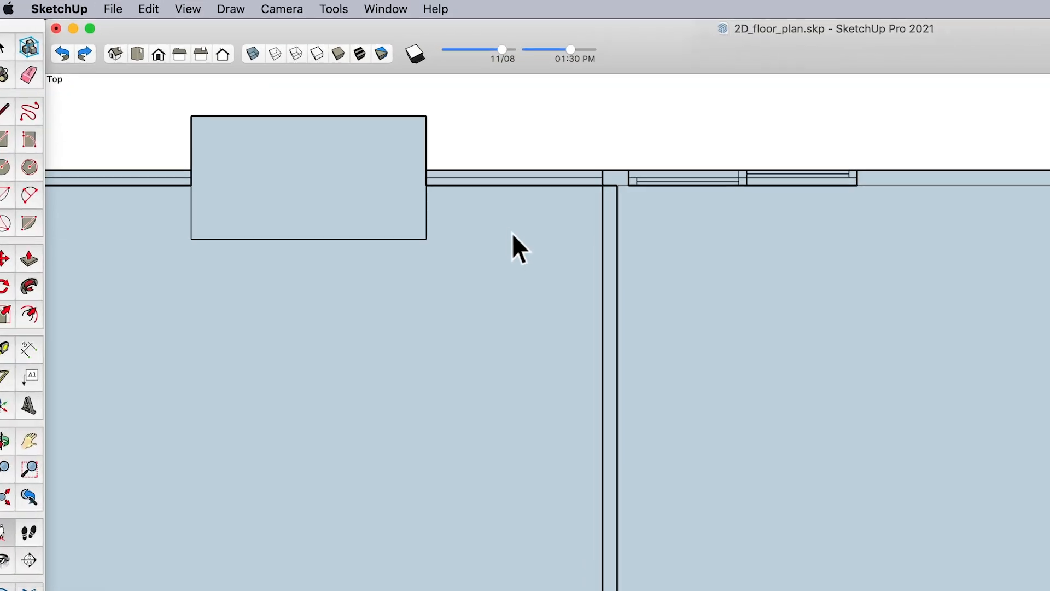
Open 3D Warehouse from the Window menu and search for '2d bed'.
click(385, 9)
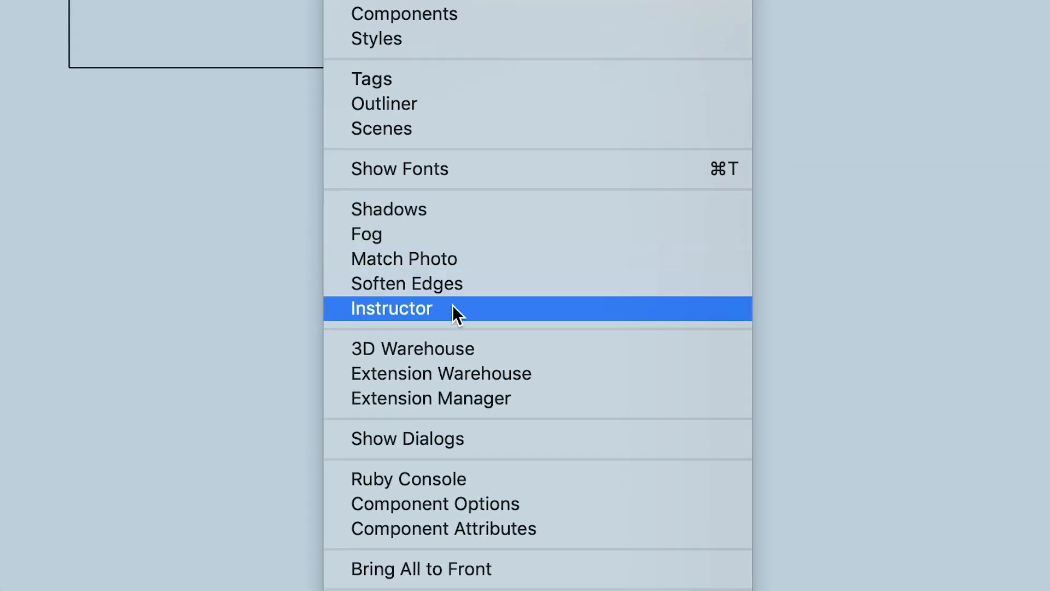
click(412, 349)
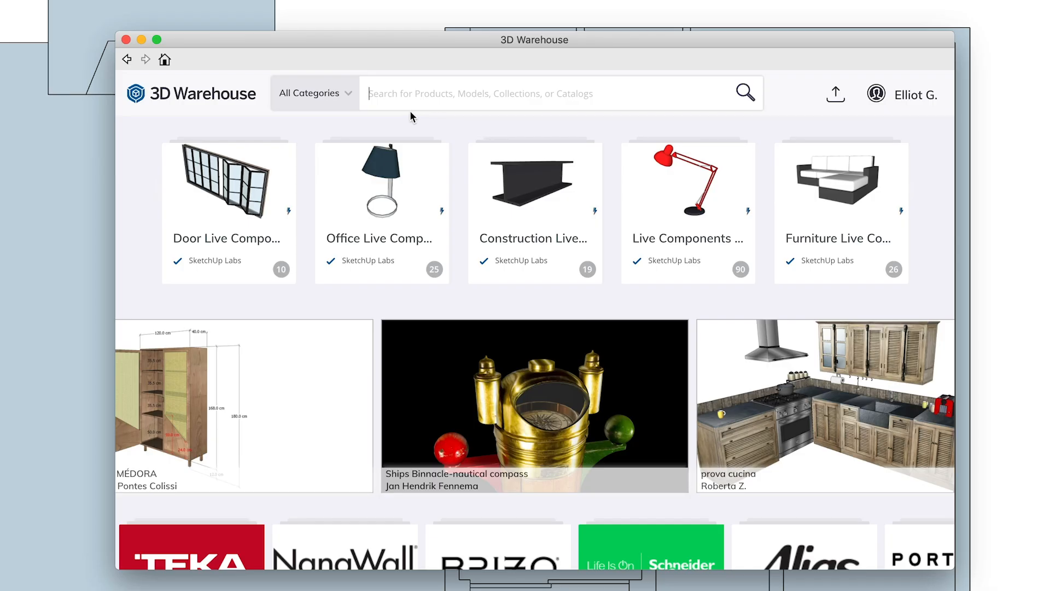
text(2)
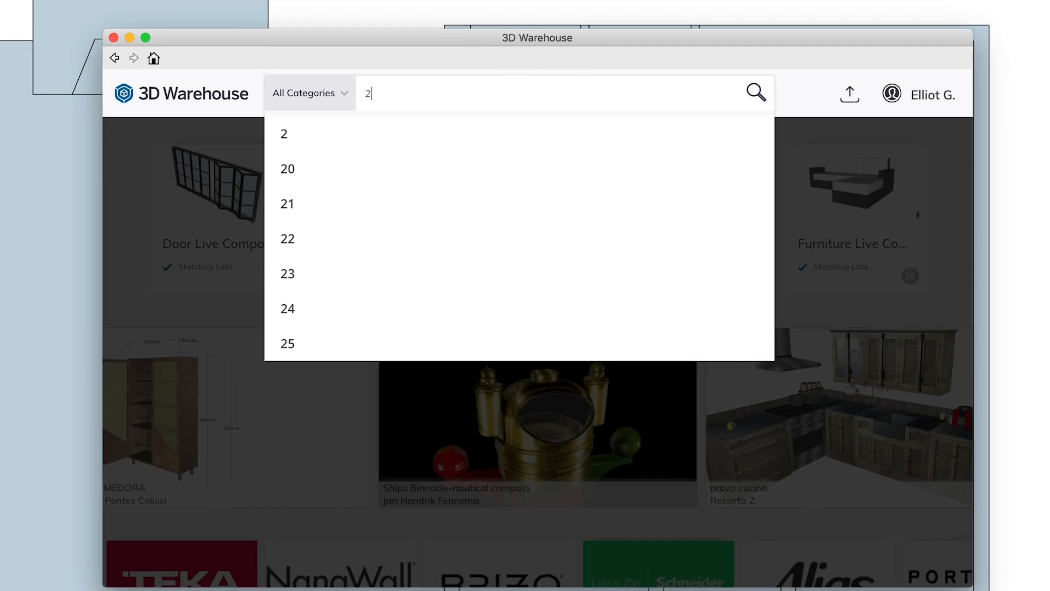
text(d bed)
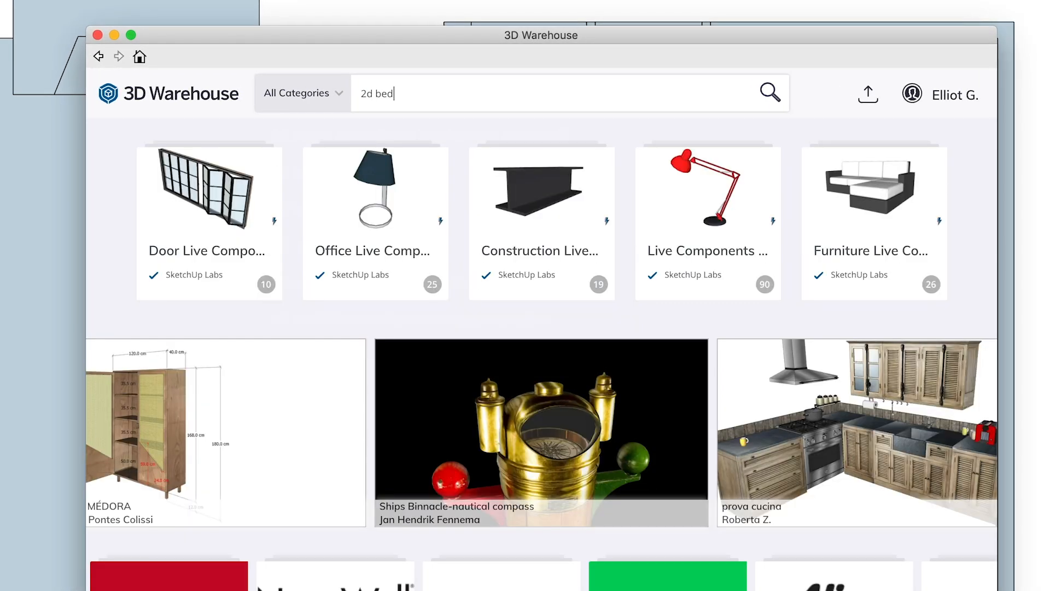
click(770, 92)
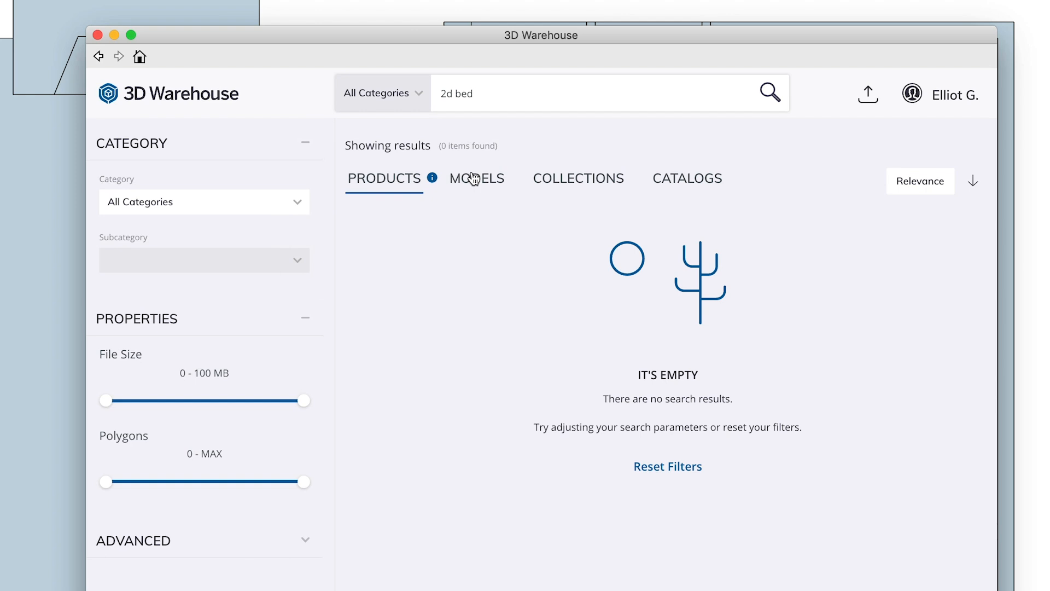
Switch to Models results and download the 2D King Bed.
click(476, 177)
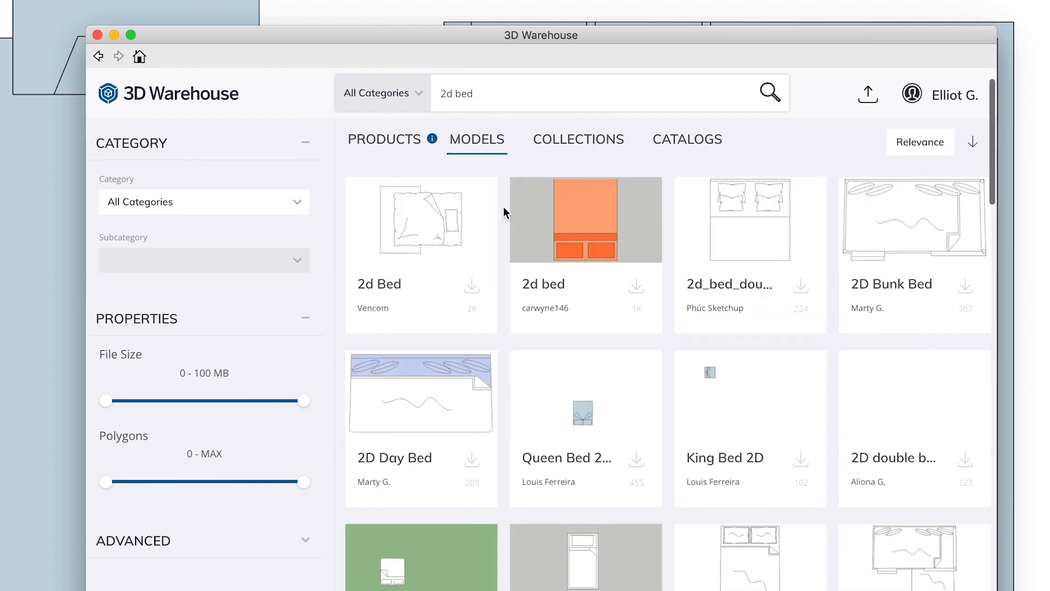
scroll(down, 3)
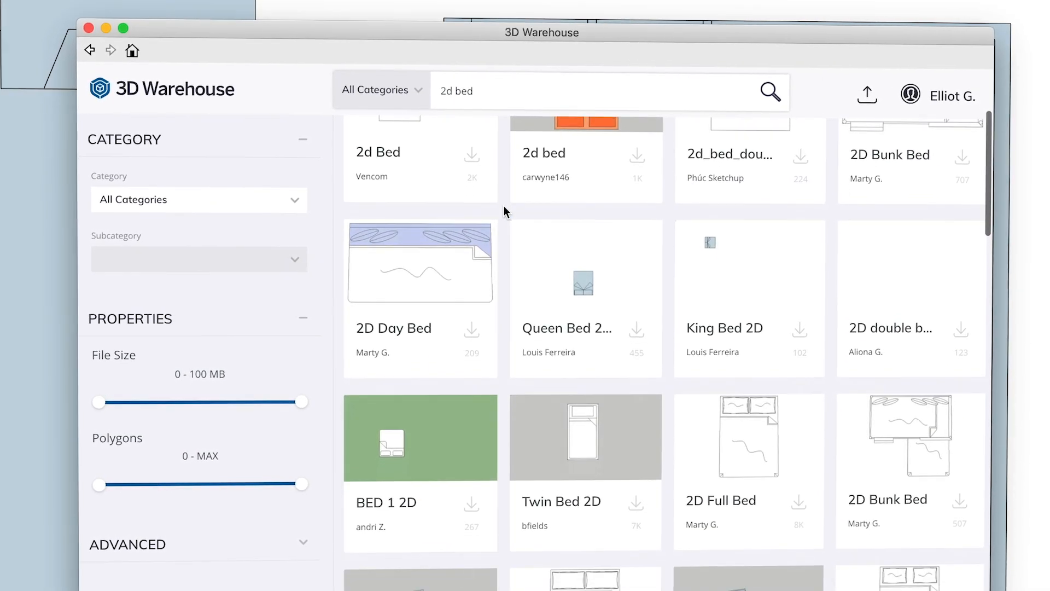
scroll(down, 3)
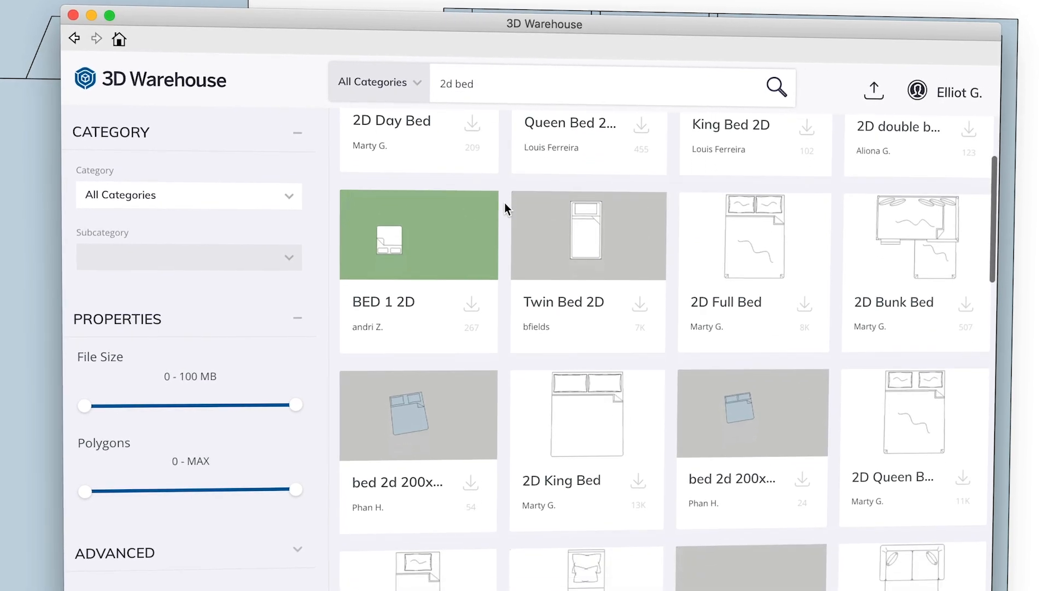
scroll(down, 3)
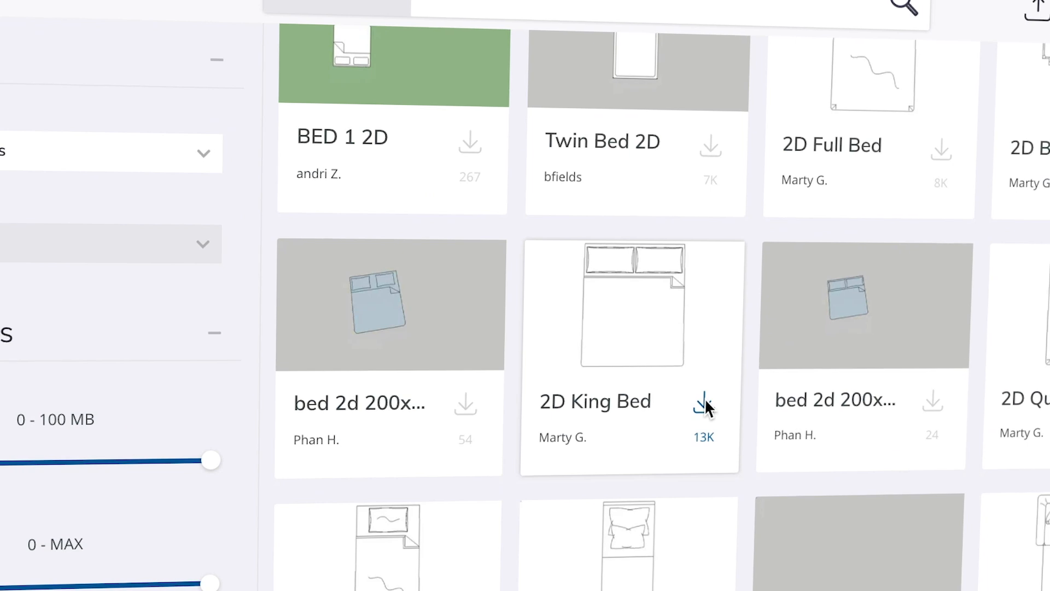
click(704, 400)
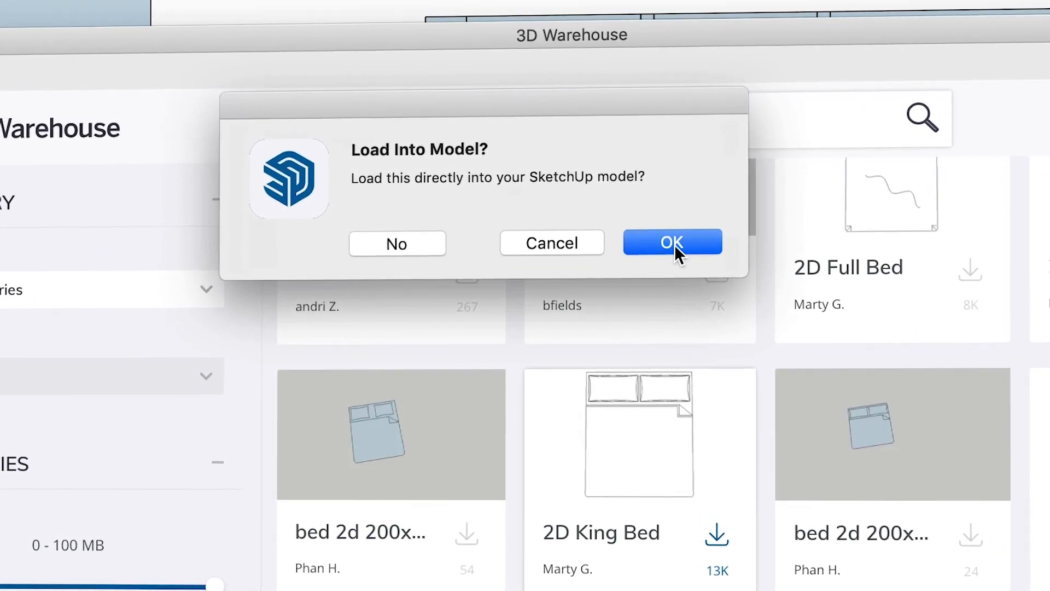
Load the 2D King Bed component directly into the current model.
click(671, 242)
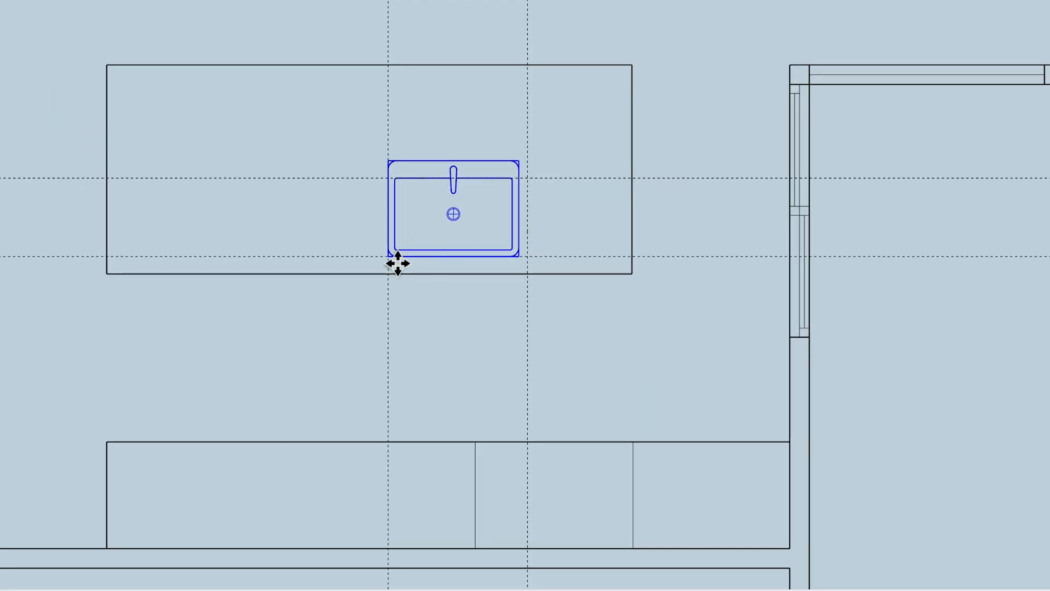
mouse_move(596, 225)
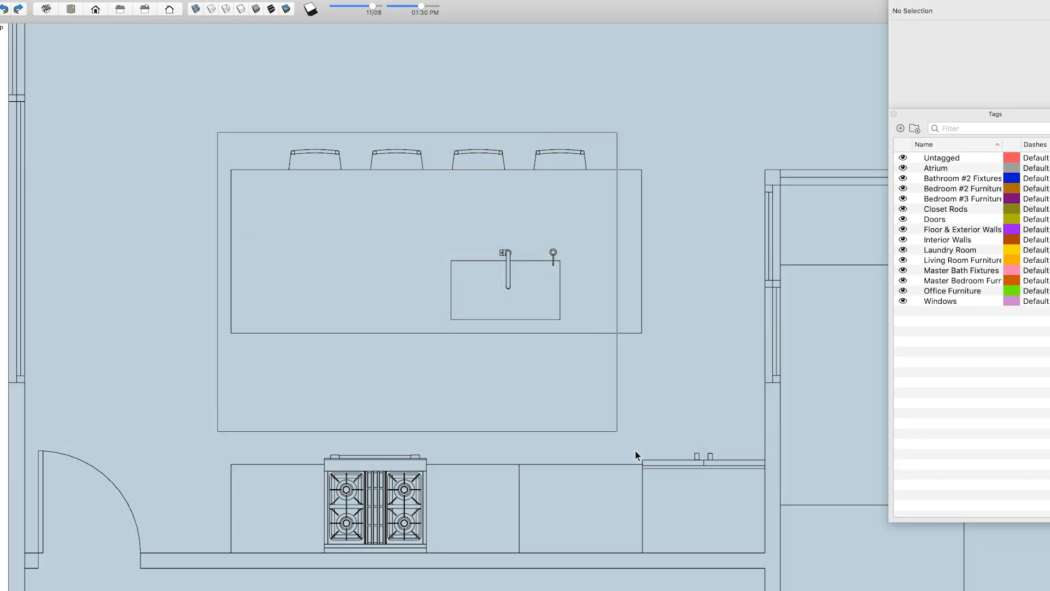
Hide the Kitchen Option 1 tag, keeping Kitchen Option 2 visible.
click(719, 171)
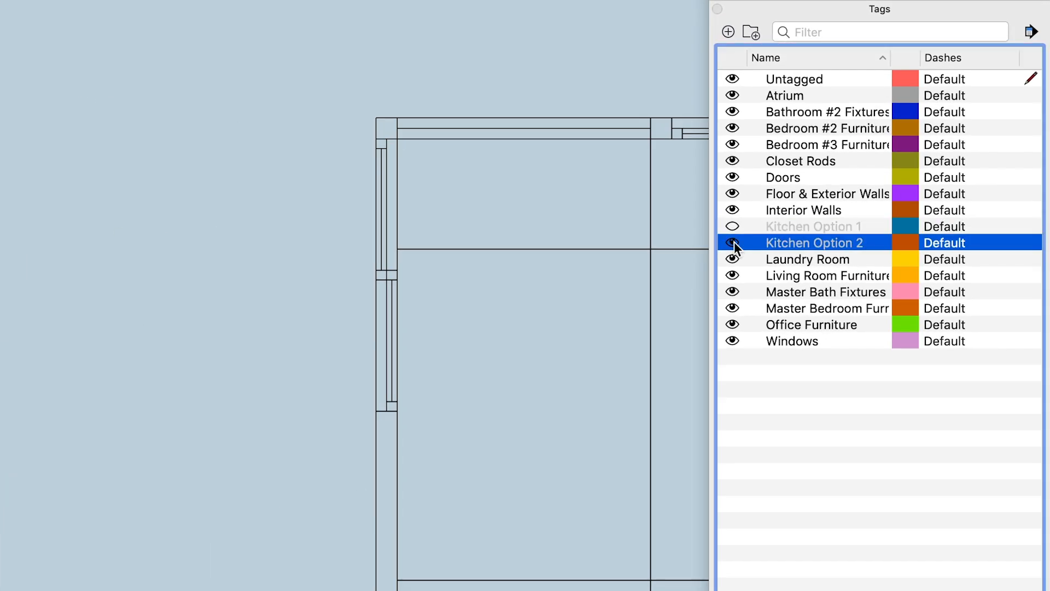
click(733, 242)
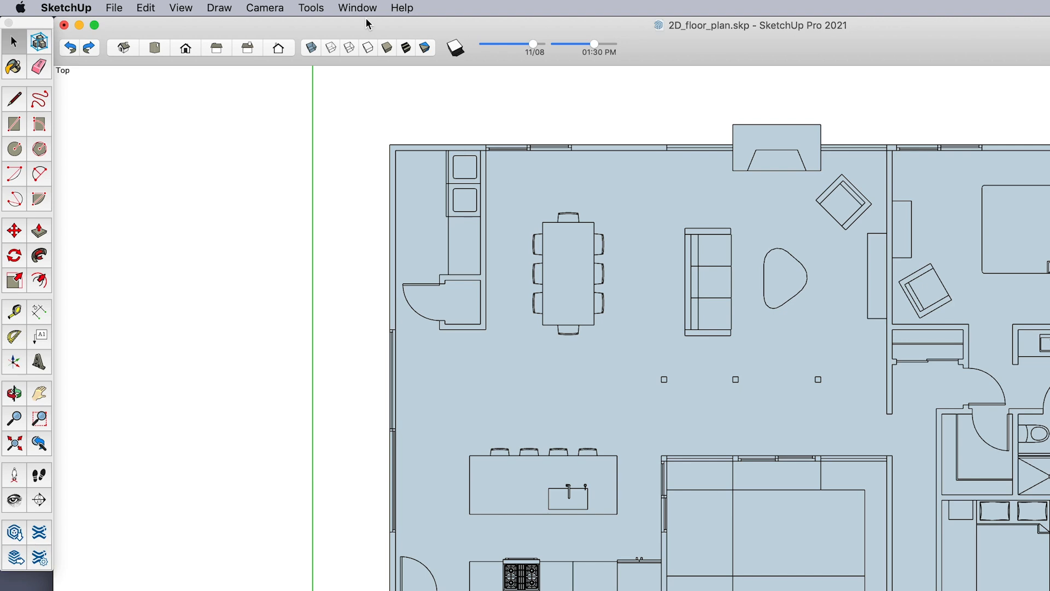
Edit the current style's edges: enable Extension, Endpoints and Jitter, and toggle Profiles.
click(357, 8)
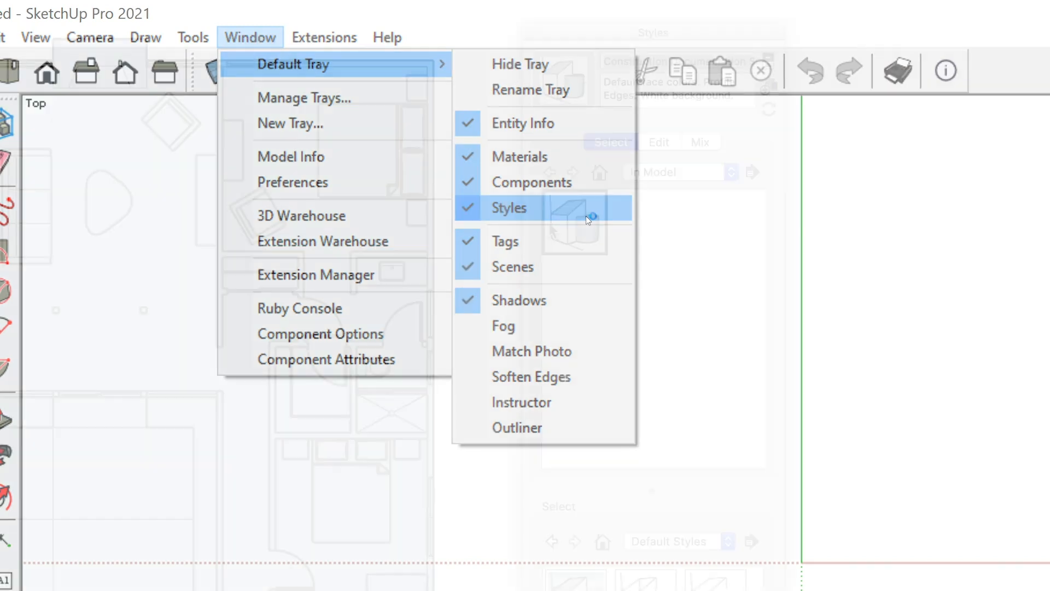
click(509, 207)
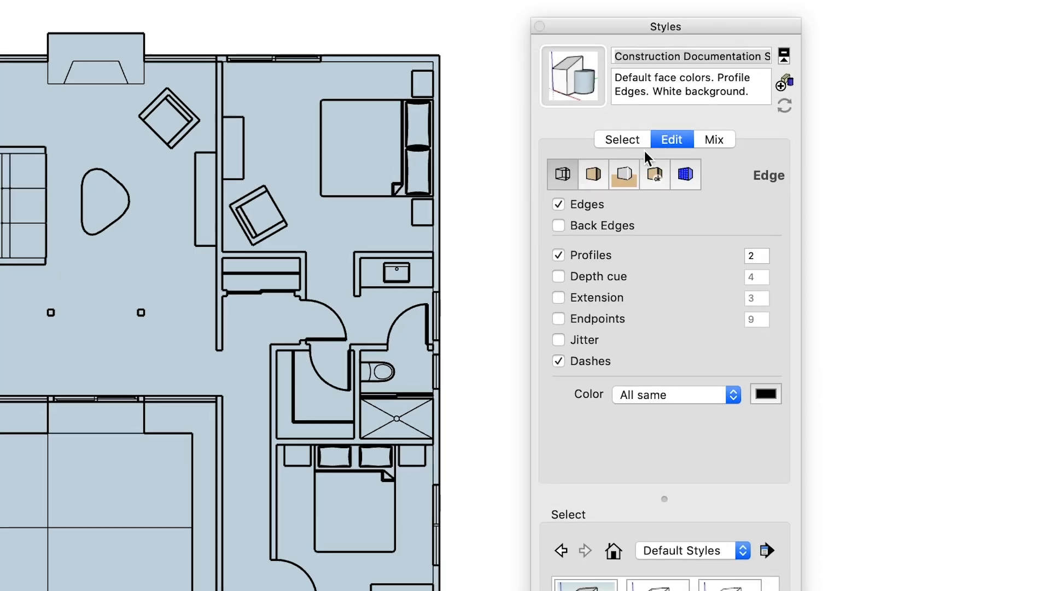
click(592, 175)
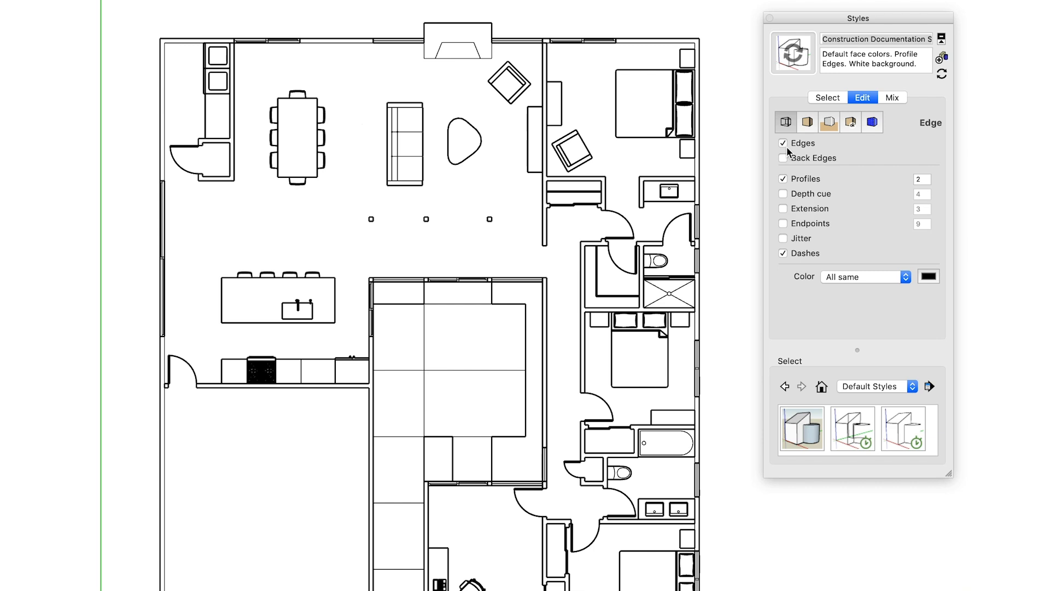
click(783, 209)
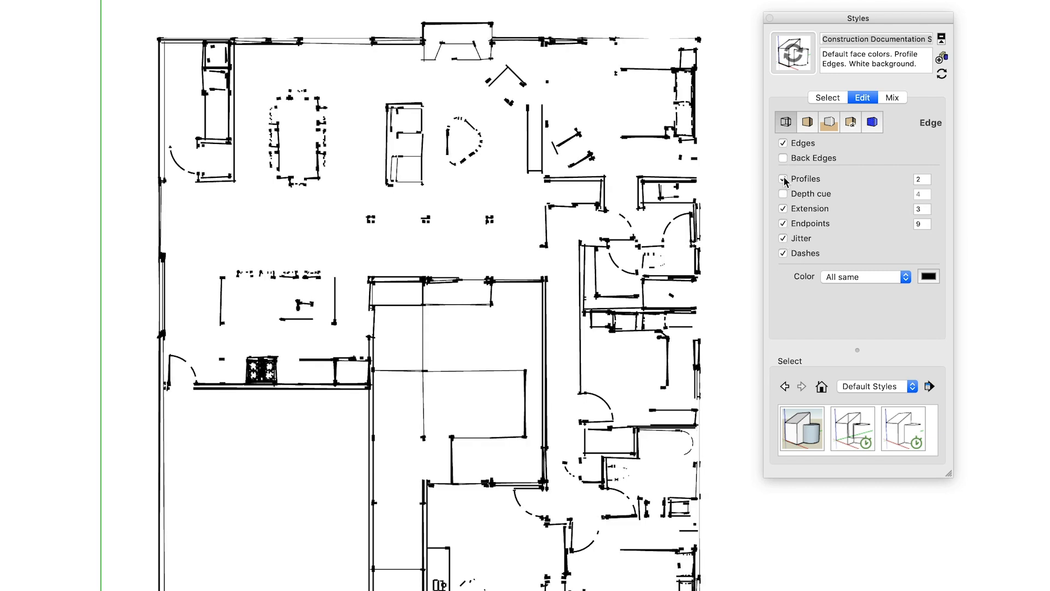
click(783, 178)
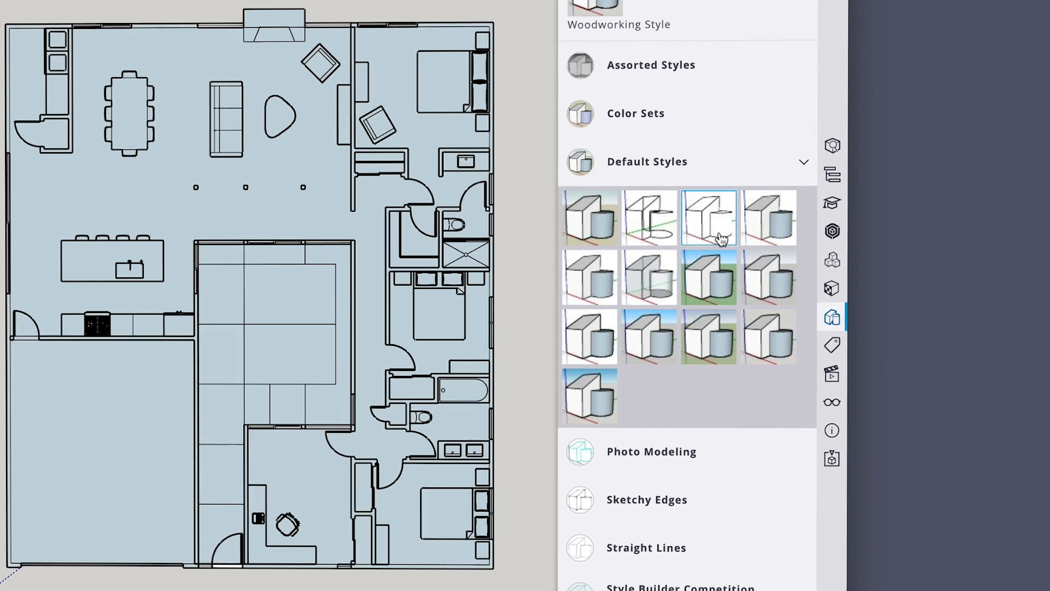
Apply the Hidden Line default style and dismiss the upgrade prompt when trying to edit it.
click(709, 216)
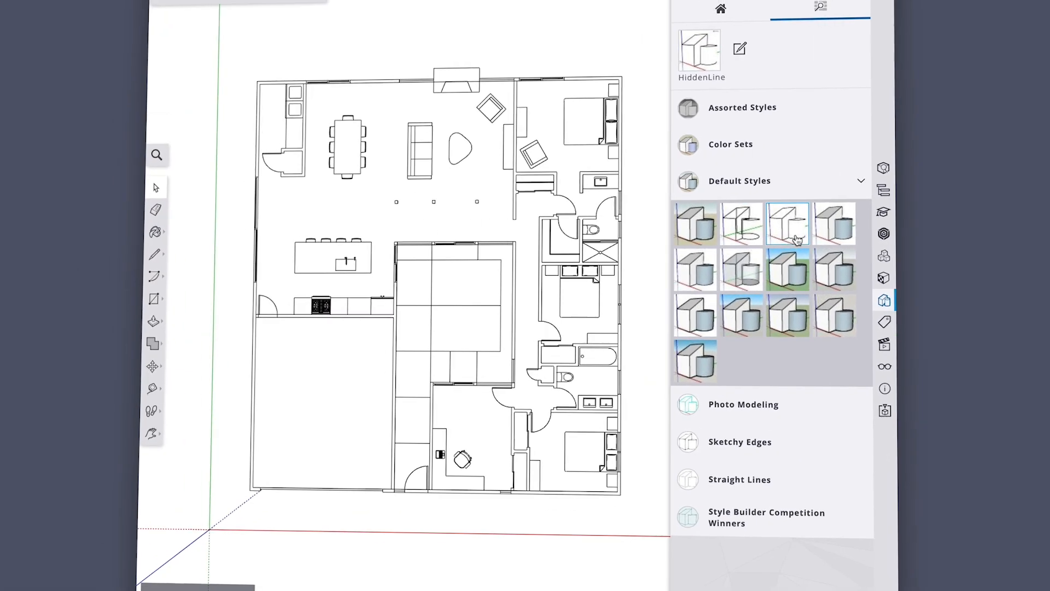
click(787, 223)
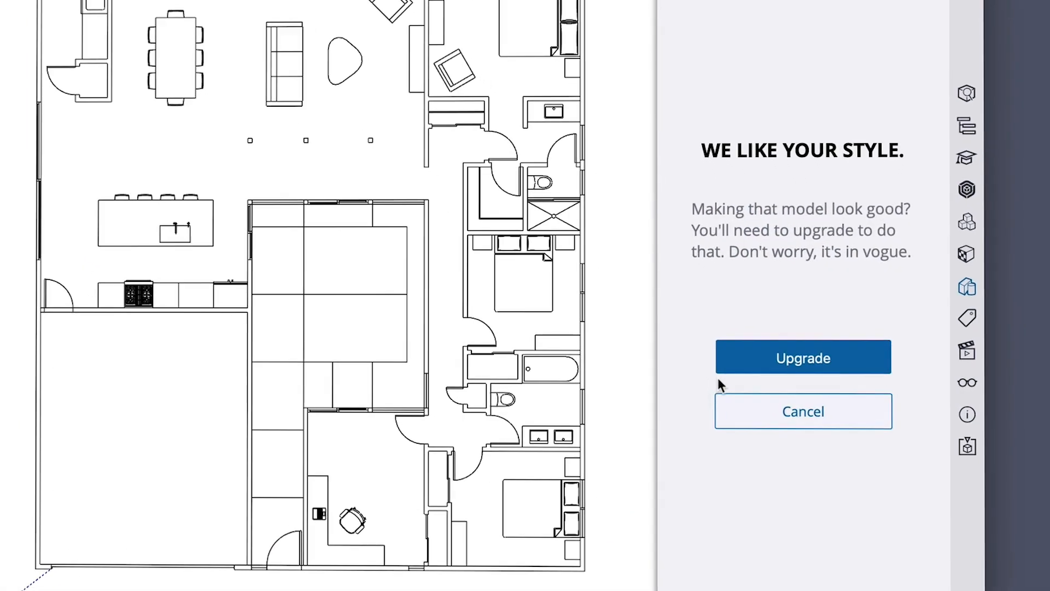
click(802, 412)
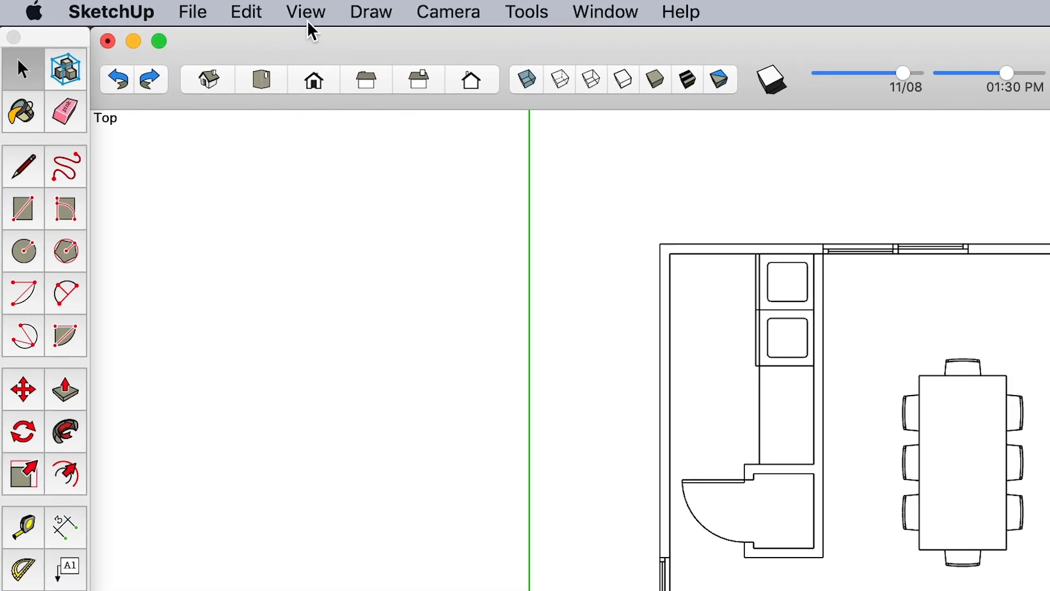
Uncheck Axes in the View menu.
click(305, 11)
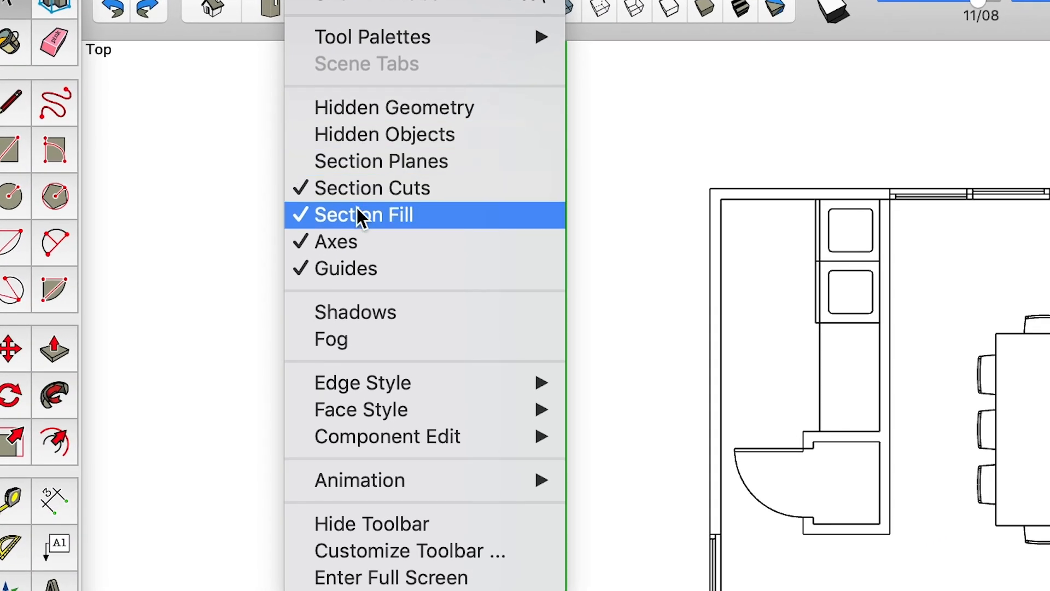
click(363, 215)
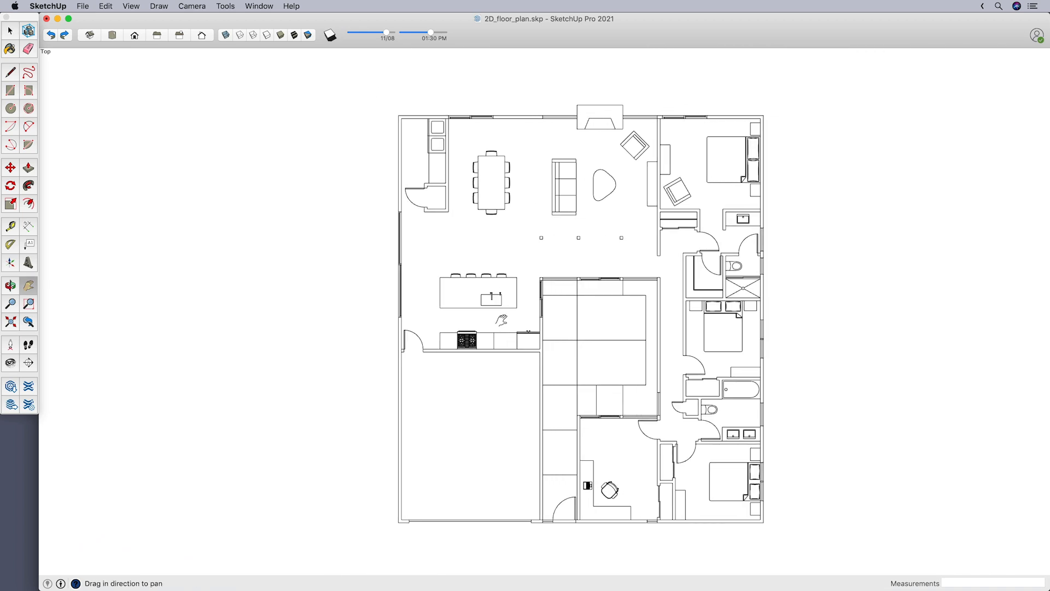
Add a new scene capturing the current top-down plan view.
scroll(up, 3)
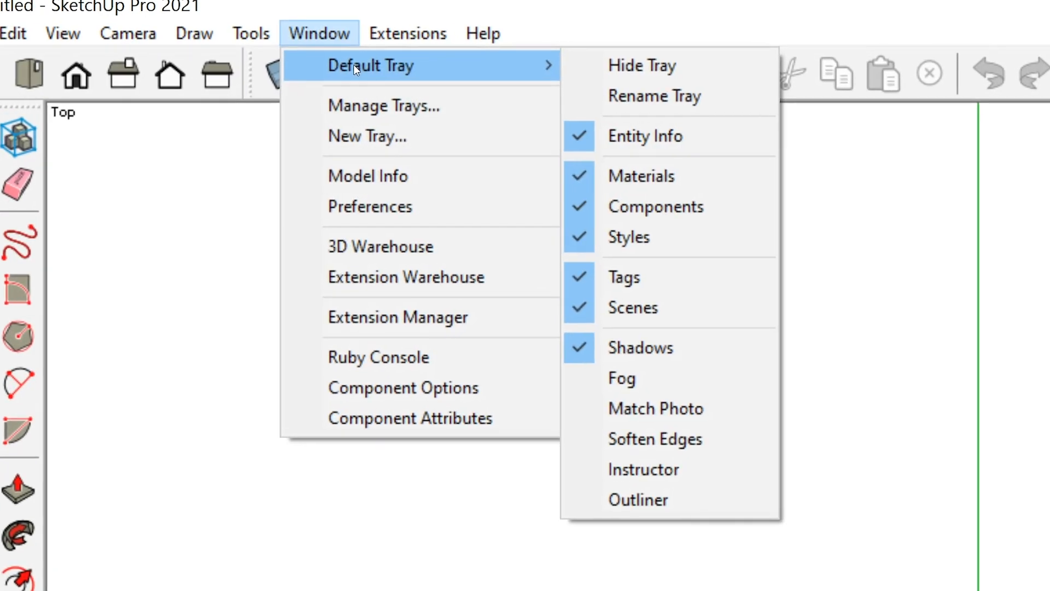
click(632, 308)
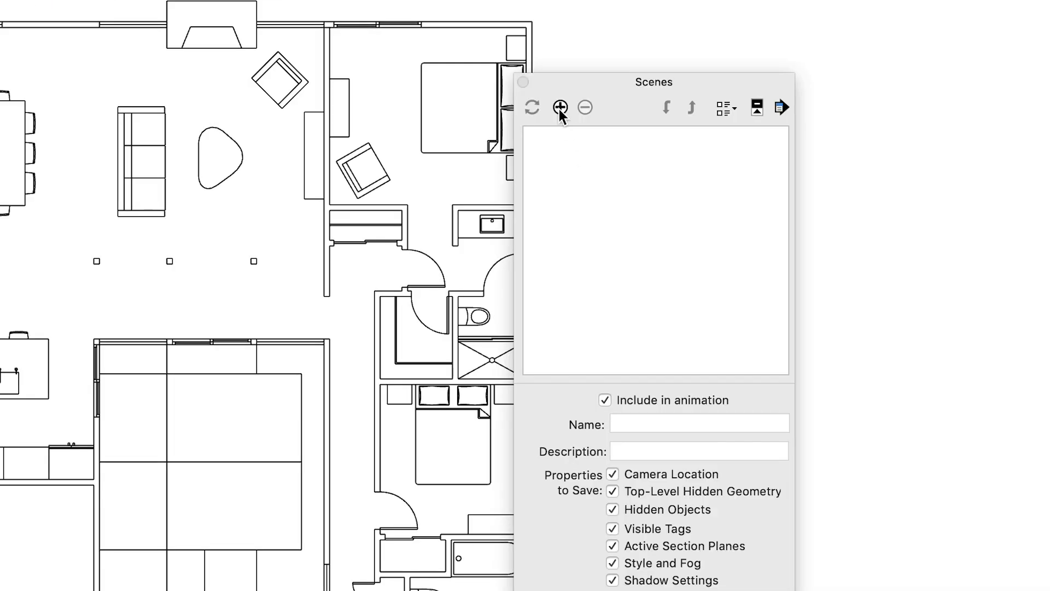
click(561, 107)
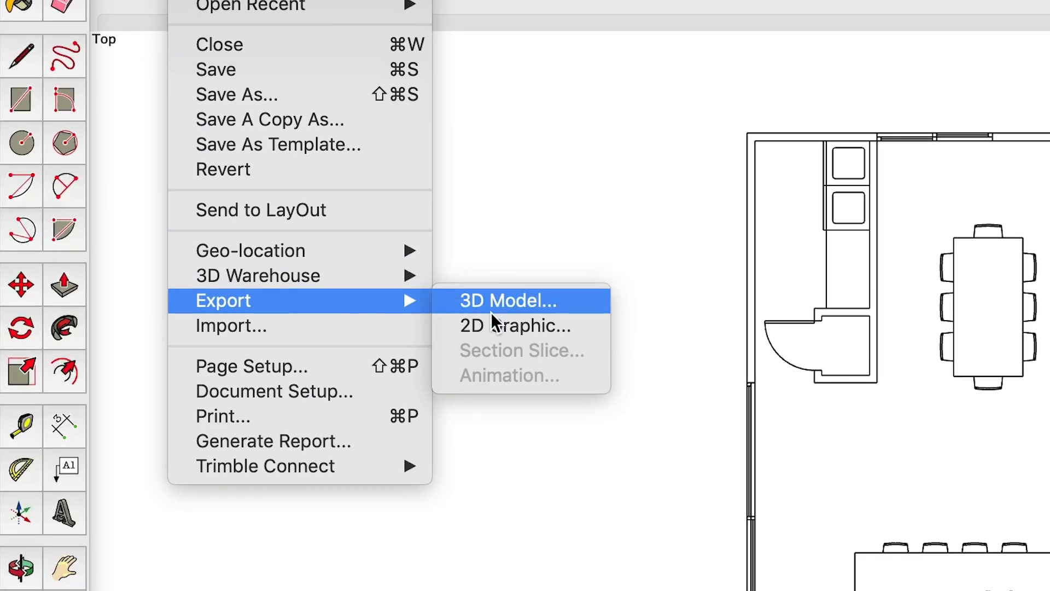
Export the plan as the 2D graphic 2D_floor_plan.pdf in PDF format.
click(514, 325)
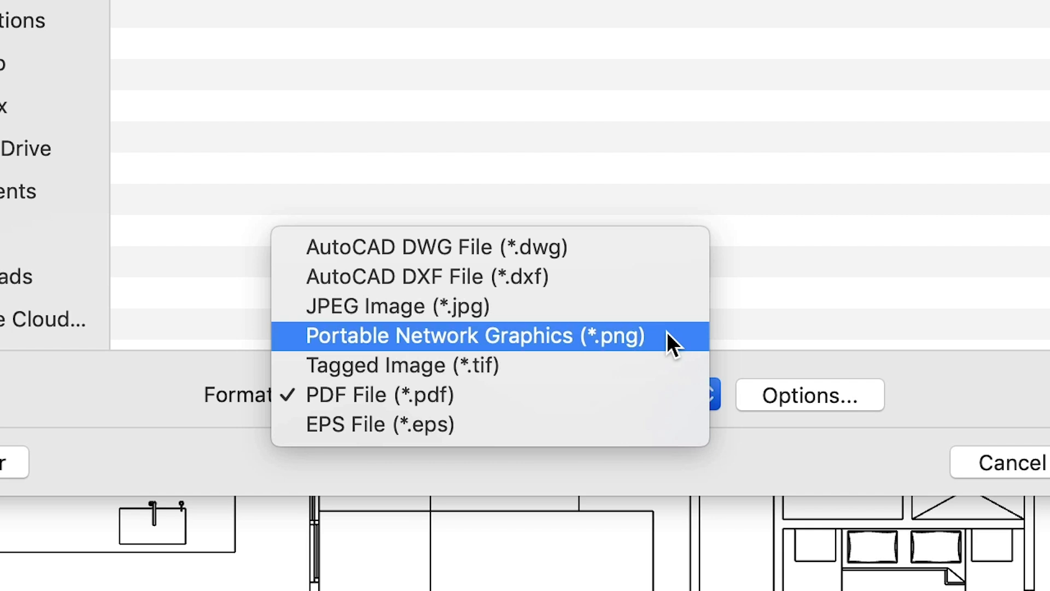
click(379, 394)
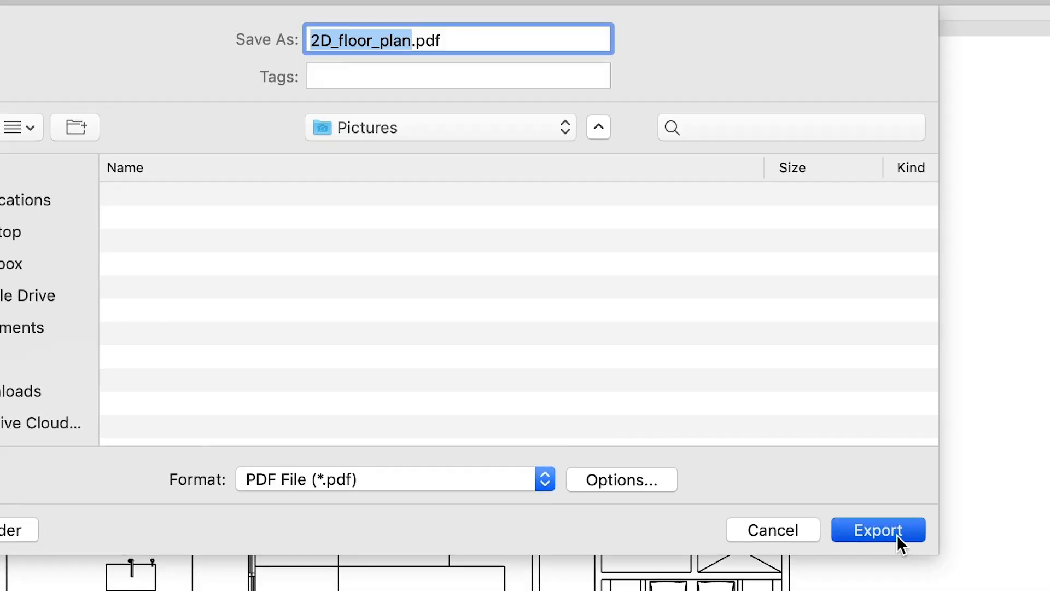
click(878, 530)
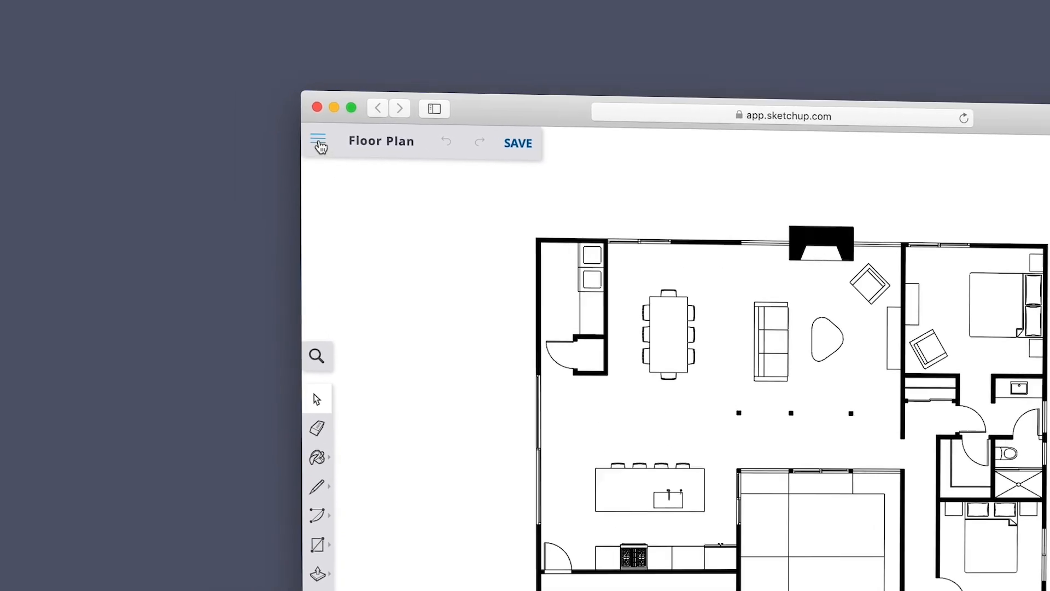
Open the SketchUp Free hamburger menu to show the file options.
click(319, 140)
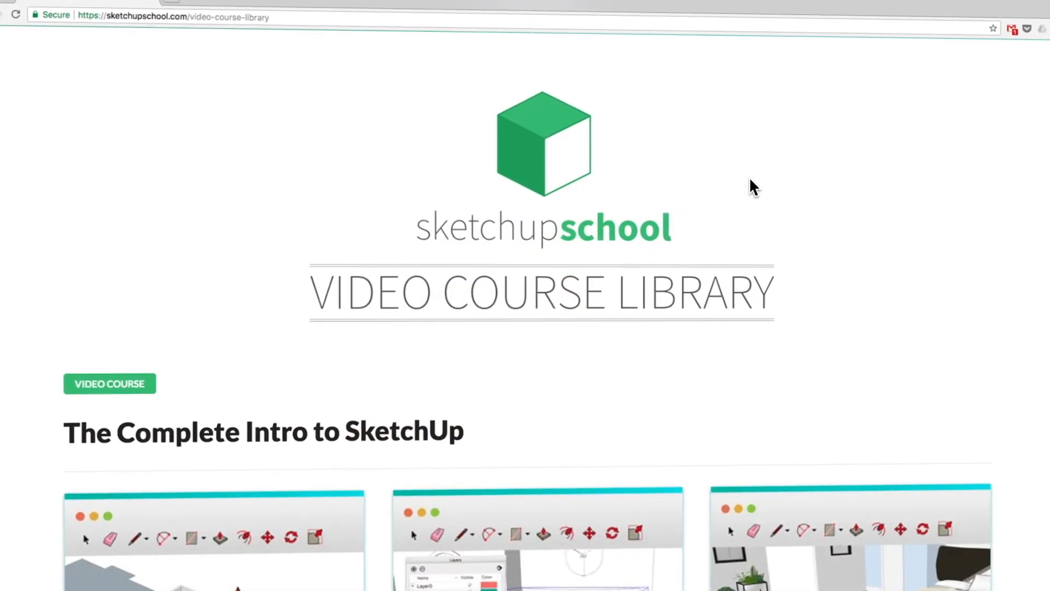
Scroll the Video Course Library down to the Photorealistic Rendering with V-Ray course.
scroll(down, 3)
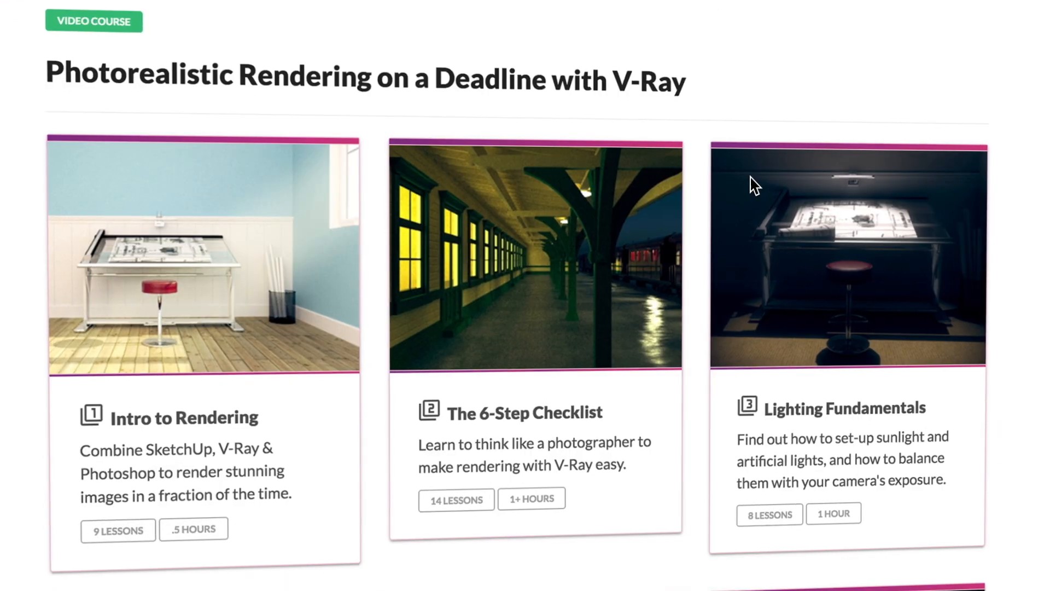